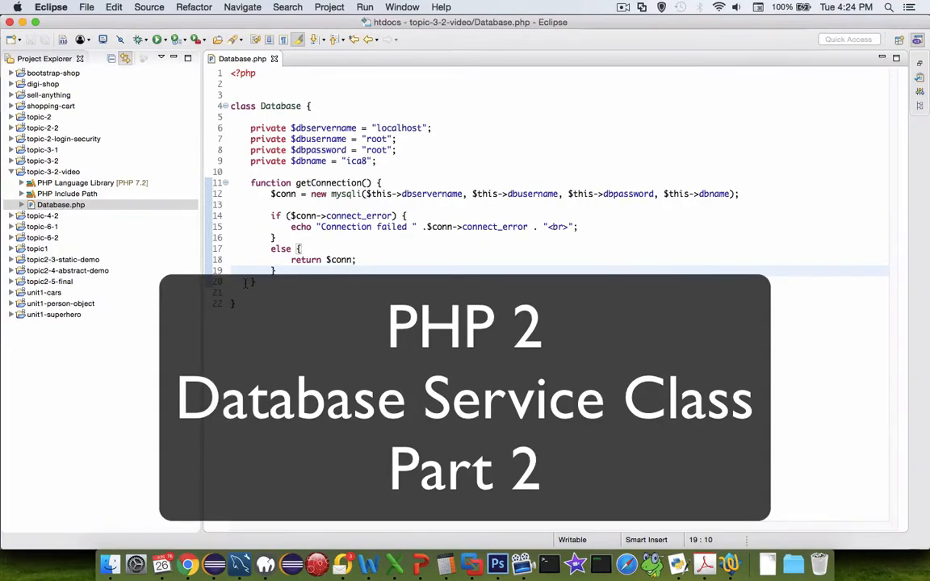
{"action": "mouse_move", "coordinate": [187, 308]}
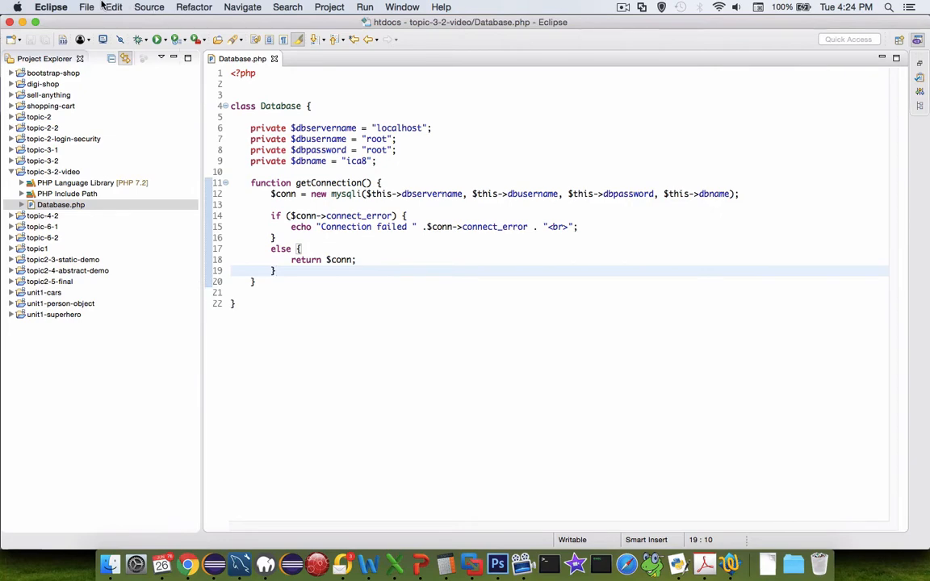
- Create a new PHP file named UserDataService.php in the topic-3-2-video project
{"action": "right_click", "coordinate": [41, 171]}
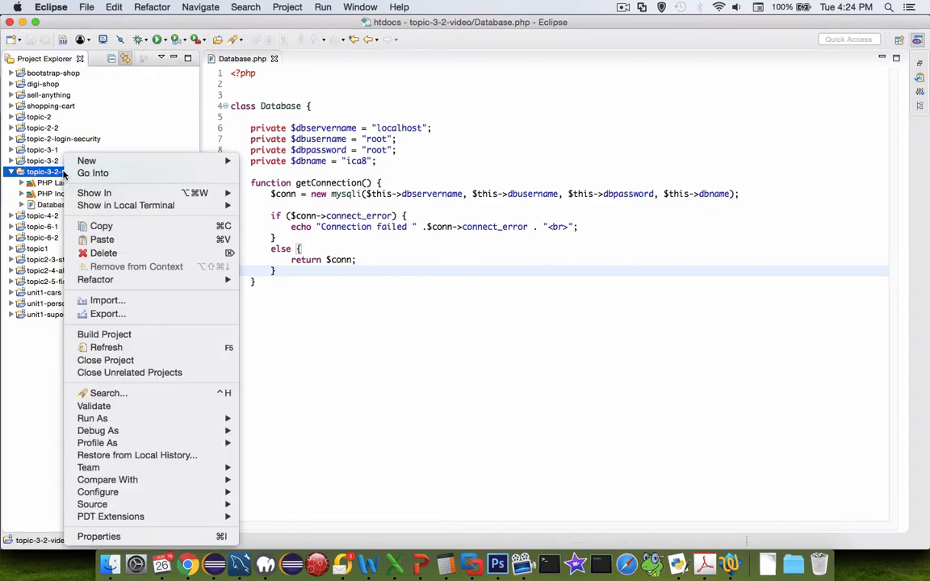
{"action": "left_click", "coordinate": [87, 161]}
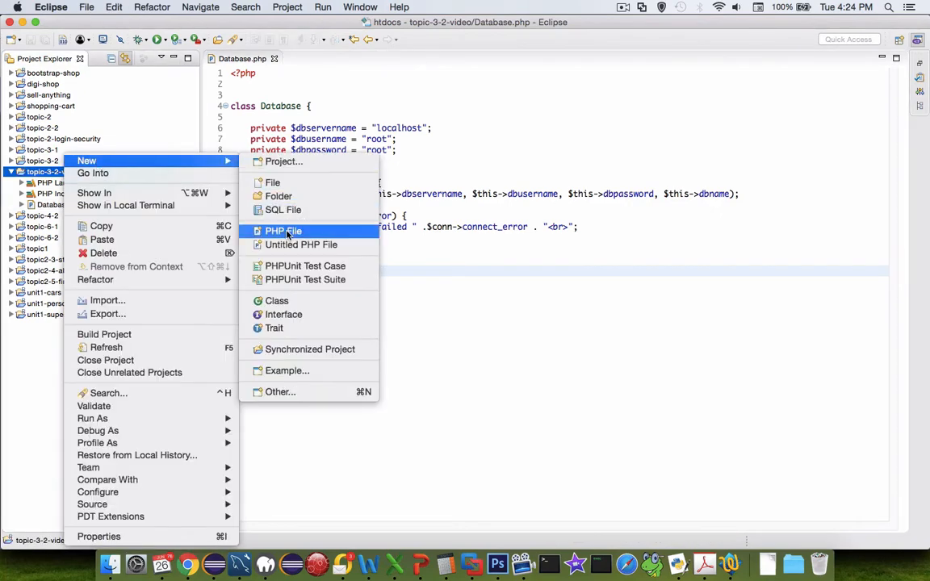
{"action": "left_click", "coordinate": [283, 231]}
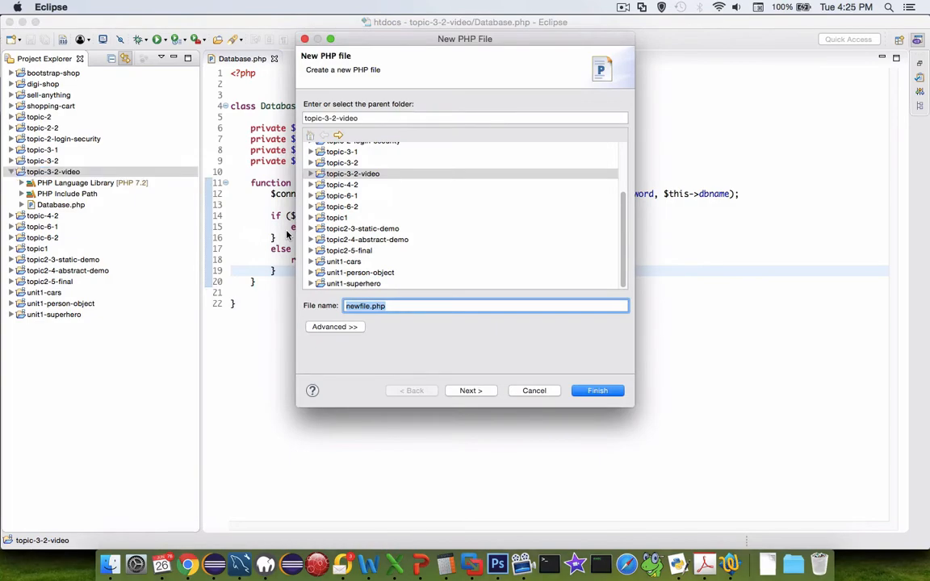
{"action": "type", "text": "Use"}
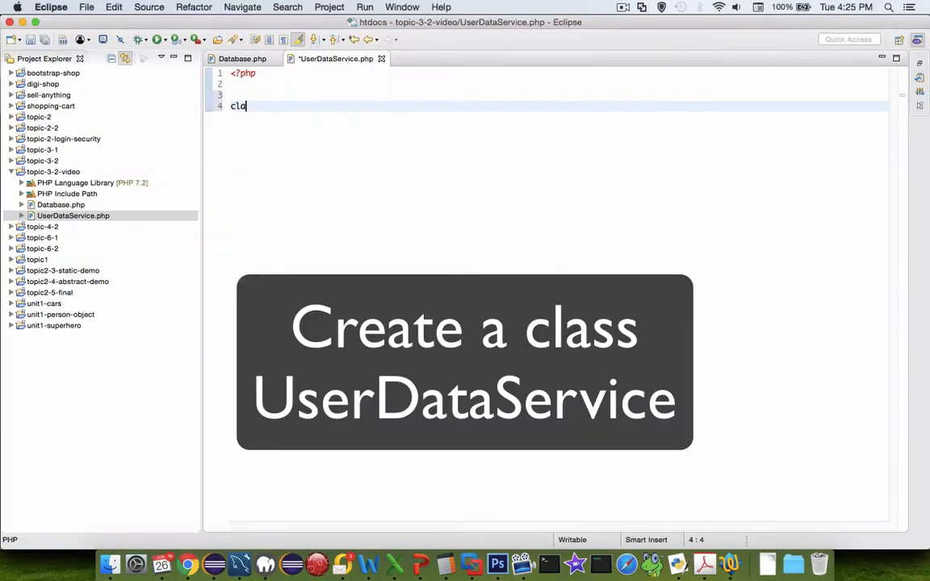
- Declare class UserDataService and add require_once 'Database.php'
{"action": "type", "text": "class UserDat"}
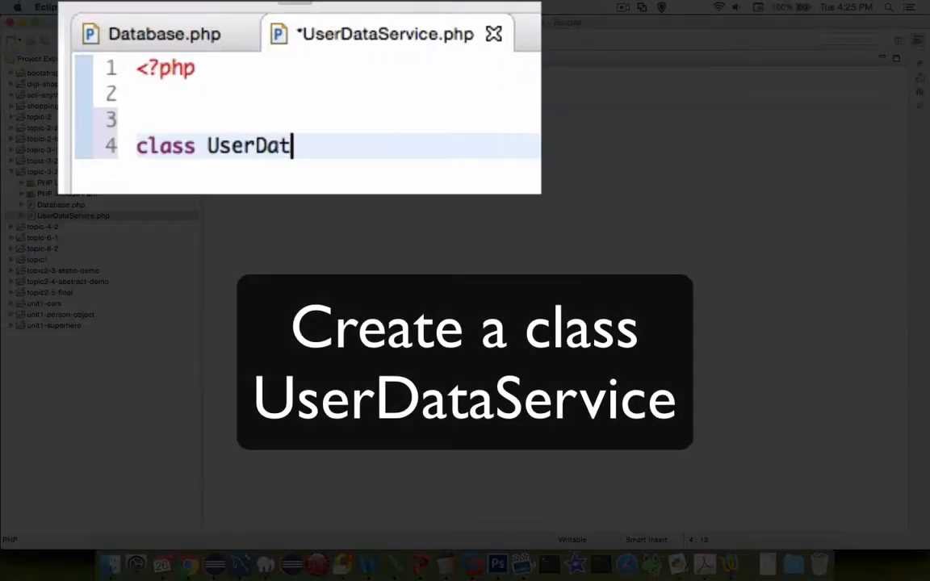
{"action": "type", "text": "aService() {"}
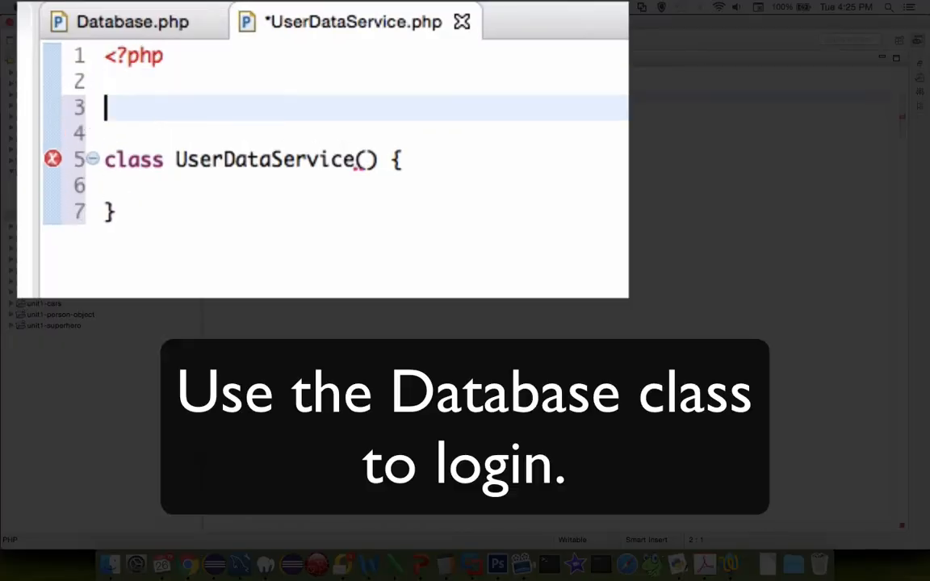
{"action": "type", "text": "re"}
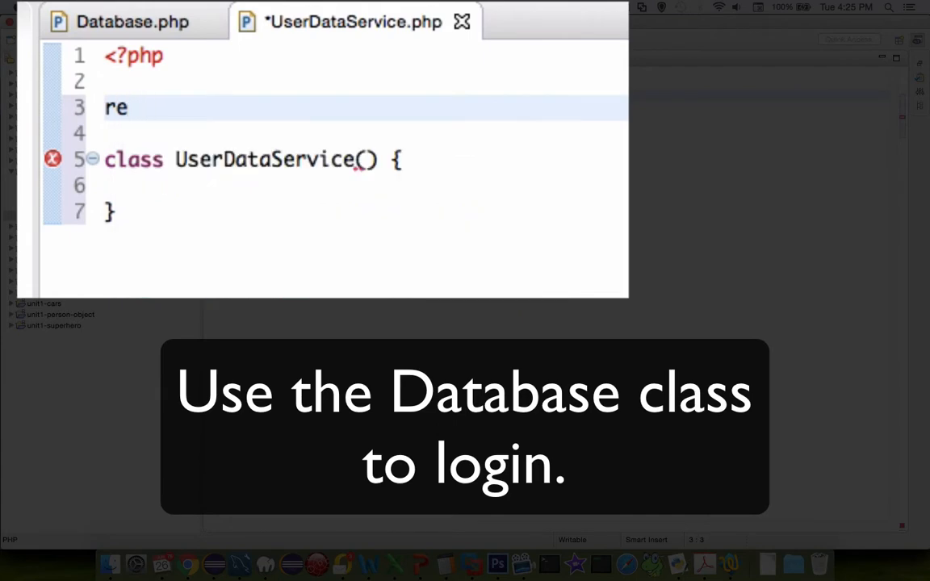
{"action": "type", "text": "qui"}
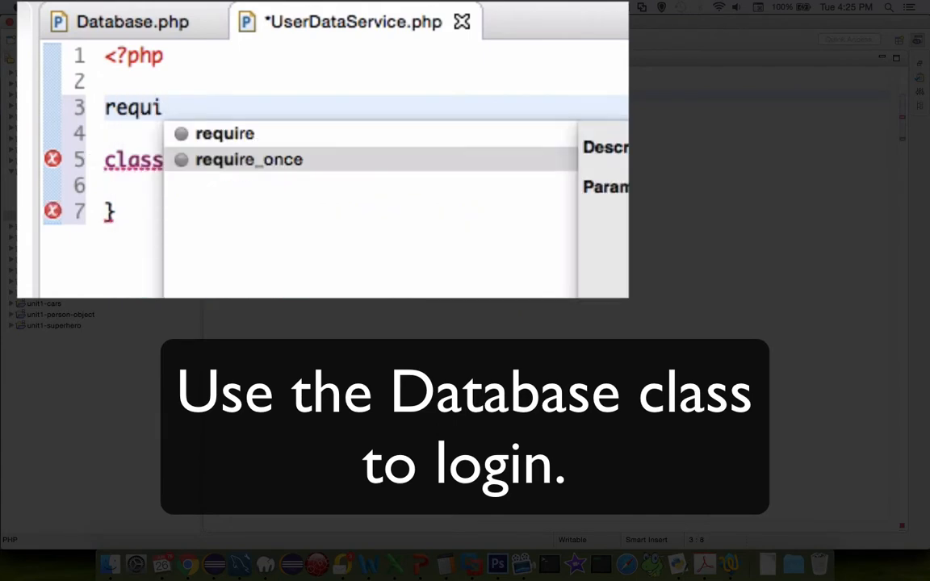
{"action": "type", "text": "require_once 'Data';"}
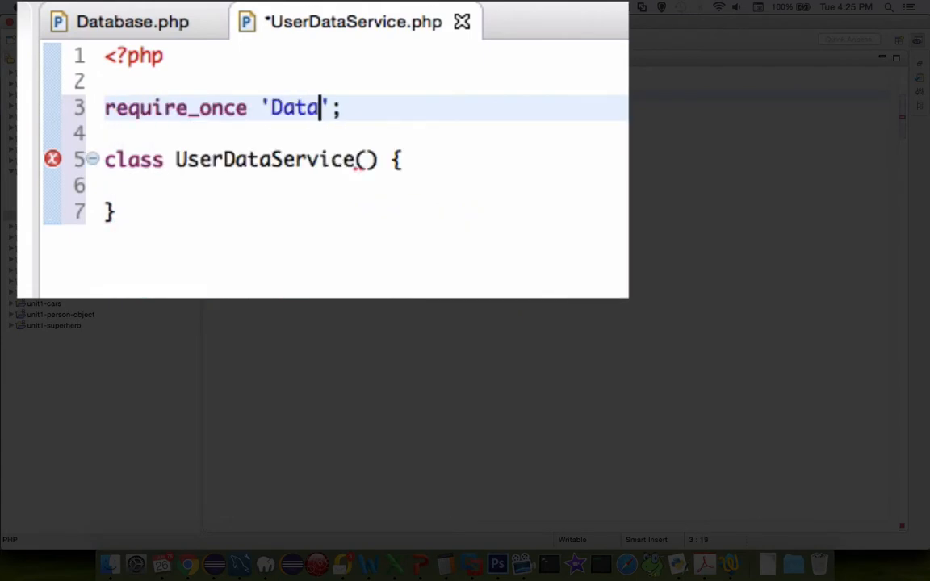
{"action": "type", "text": "base.php"}
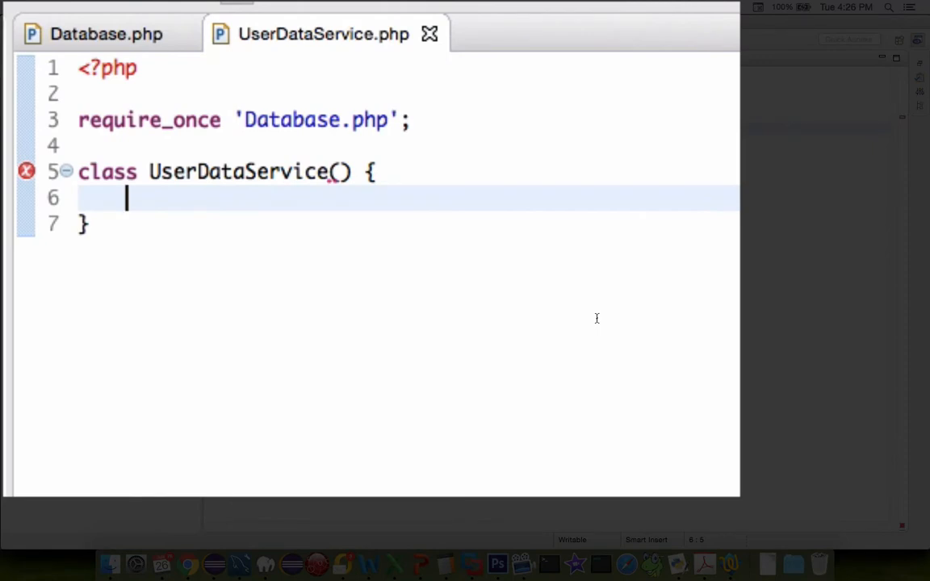
- Write function findByFirstName($n) whose body starts with $db = new Database
{"action": "type", "text": "function findBy"}
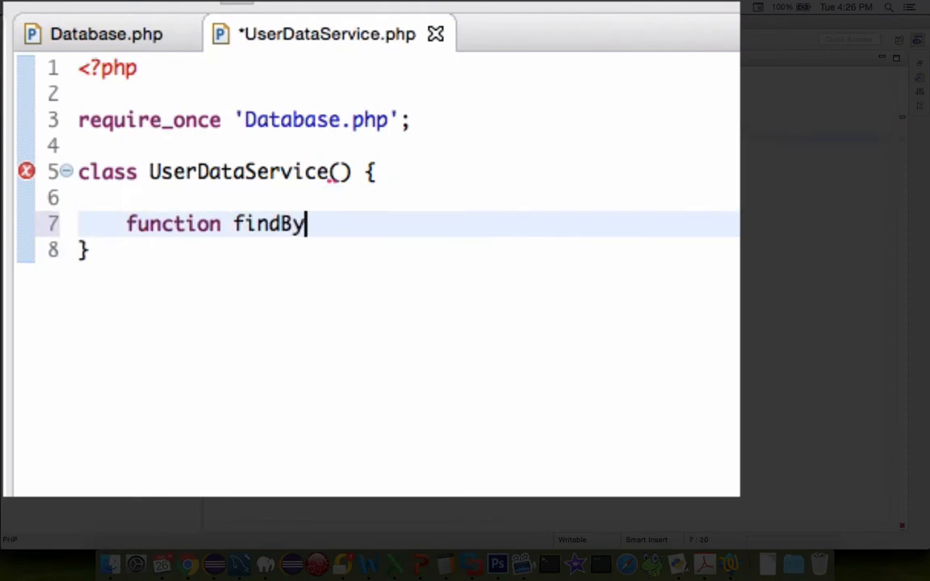
{"action": "type", "text": "FirstName() {"}
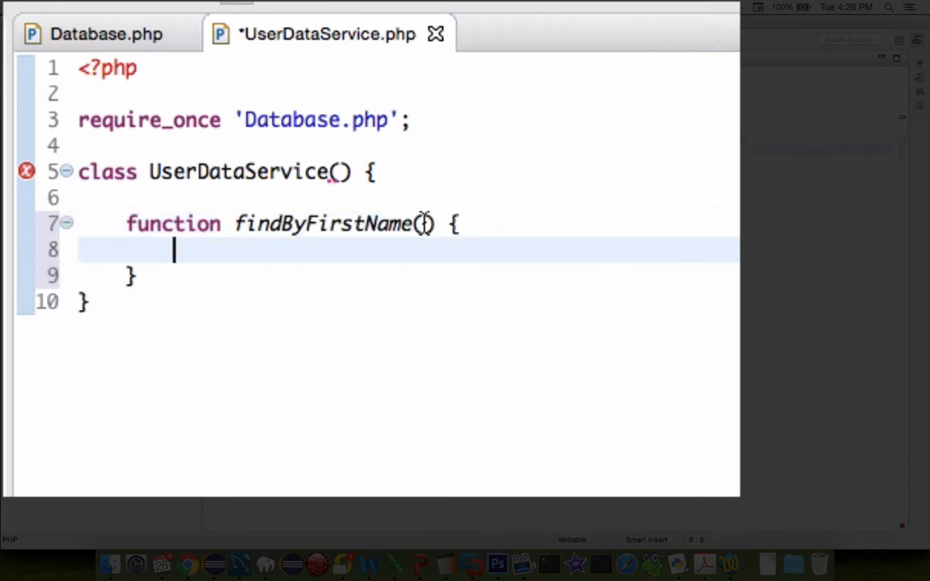
{"action": "type", "text": "$"}
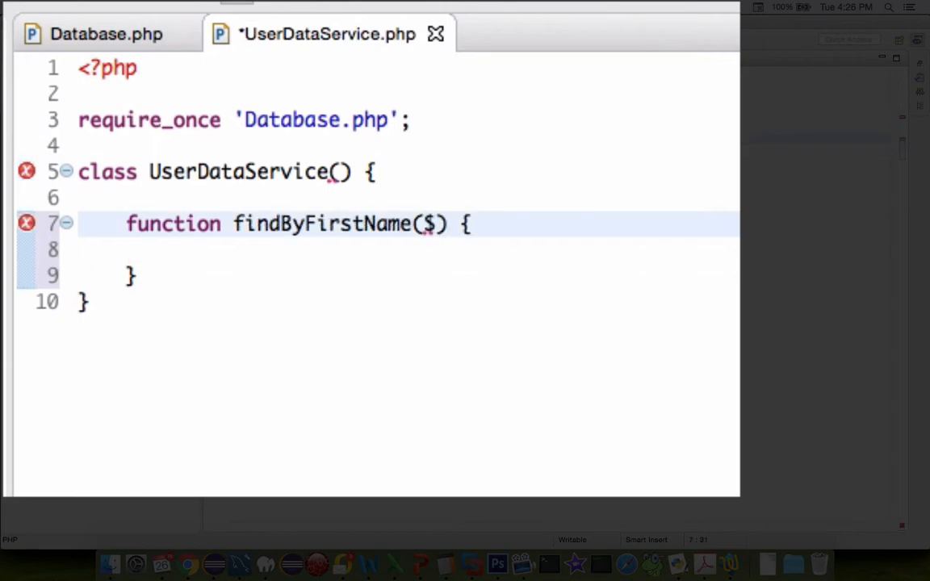
{"action": "type", "text": "n"}
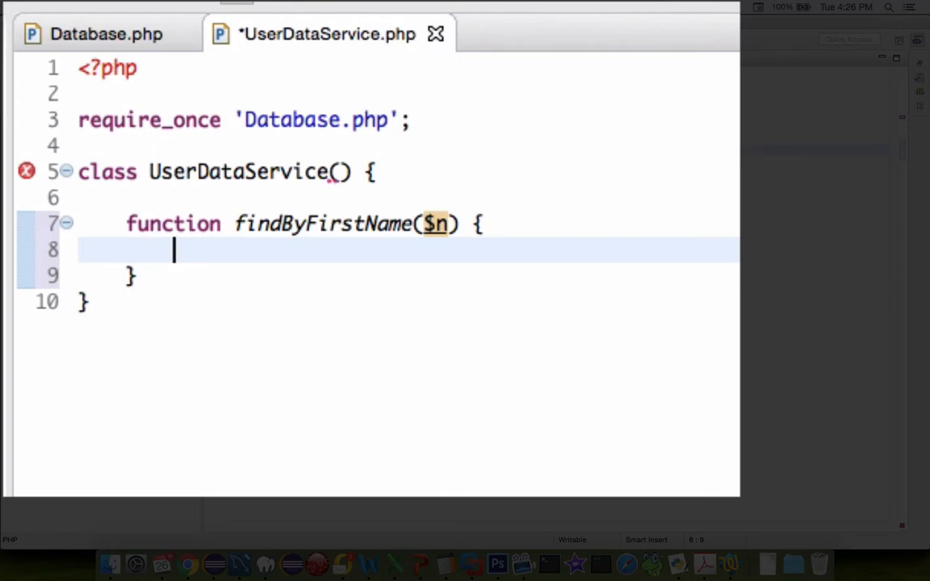
{"action": "key", "text": "enter"}
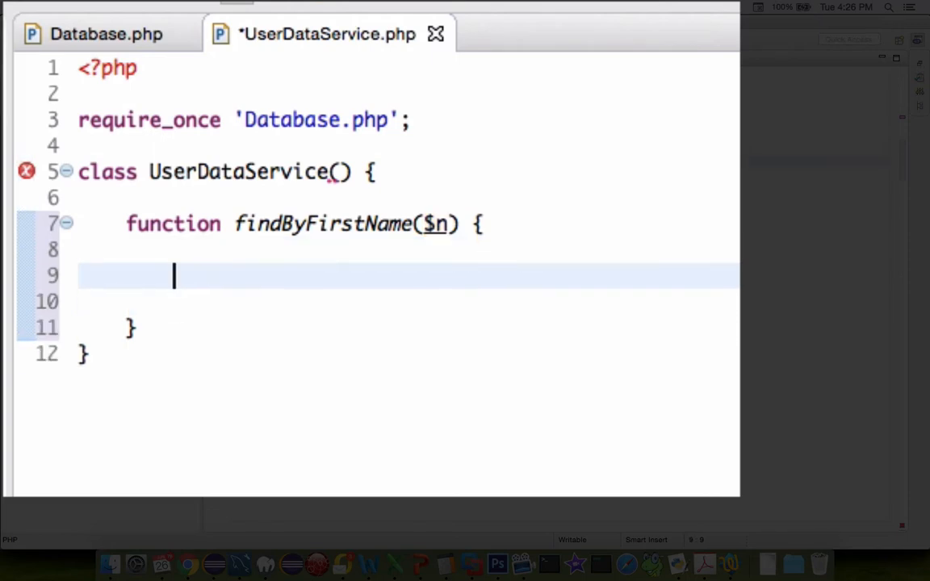
{"action": "type", "text": "$db"}
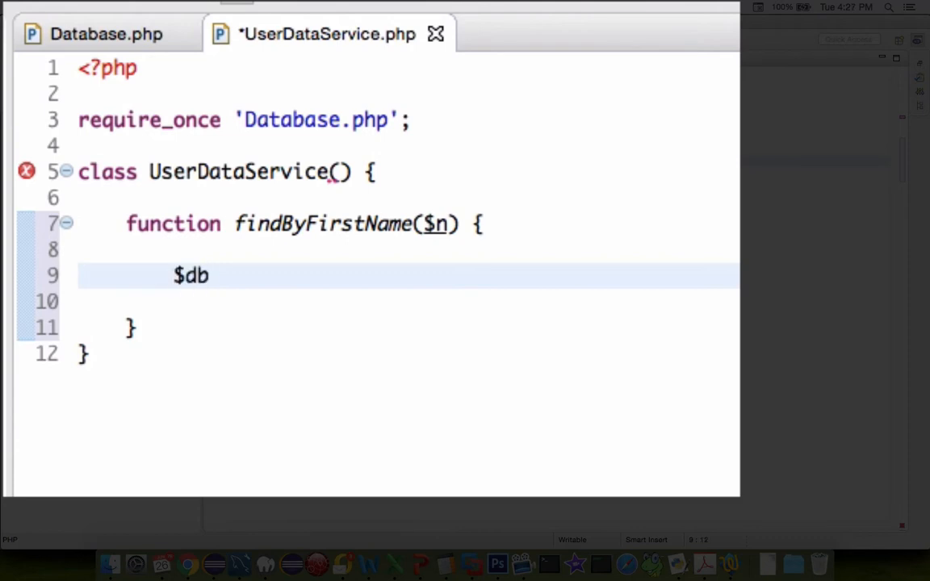
{"action": "type", "text": "= new"}
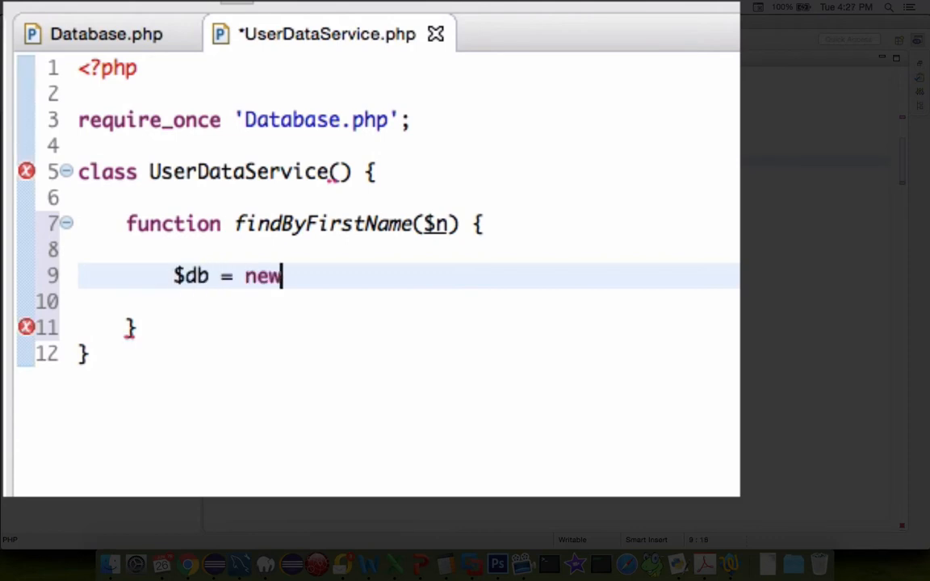
{"action": "type", "text": "Database();"}
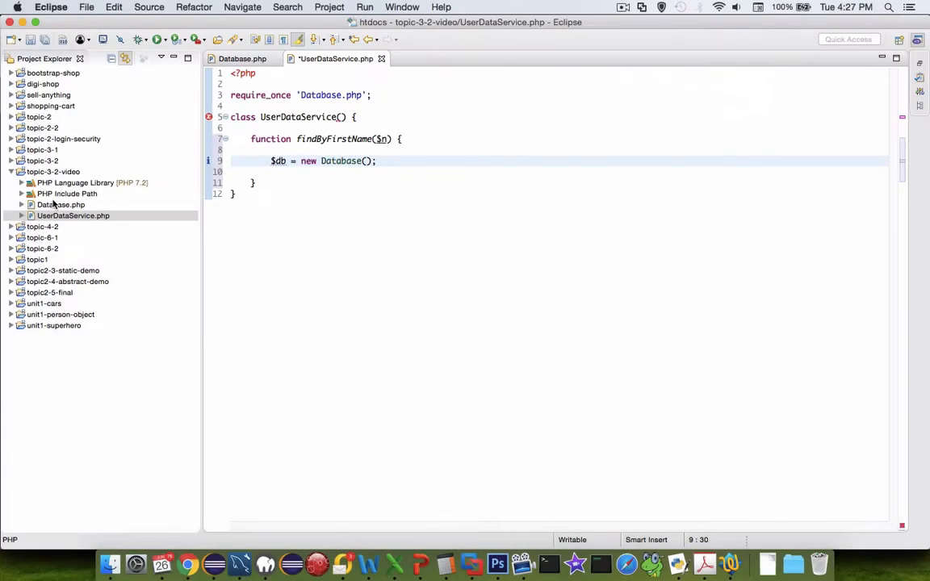
- Add a // testing comment, echo "testing the db data" and print_r($db), then save the file
{"action": "double_click", "coordinate": [62, 203]}
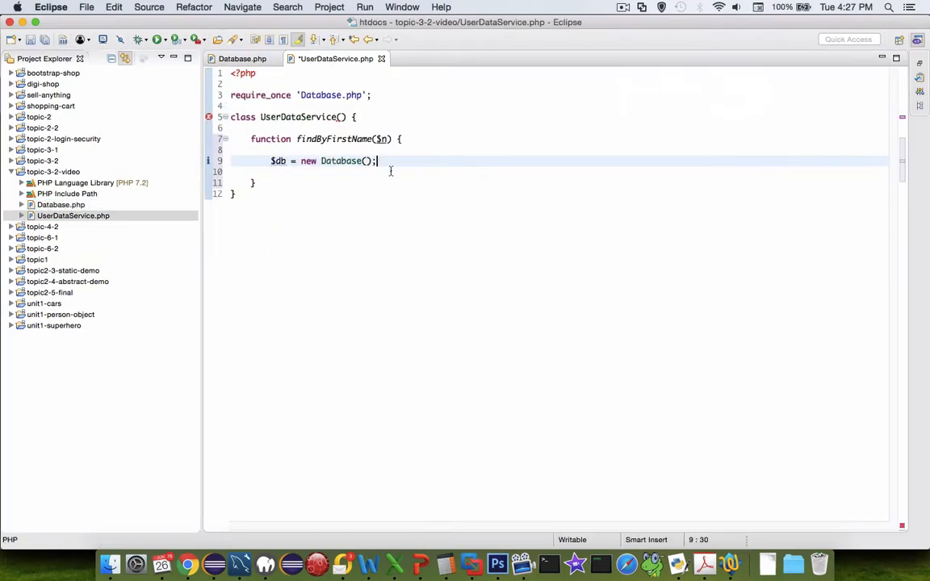
{"action": "type", "text": "// testing"}
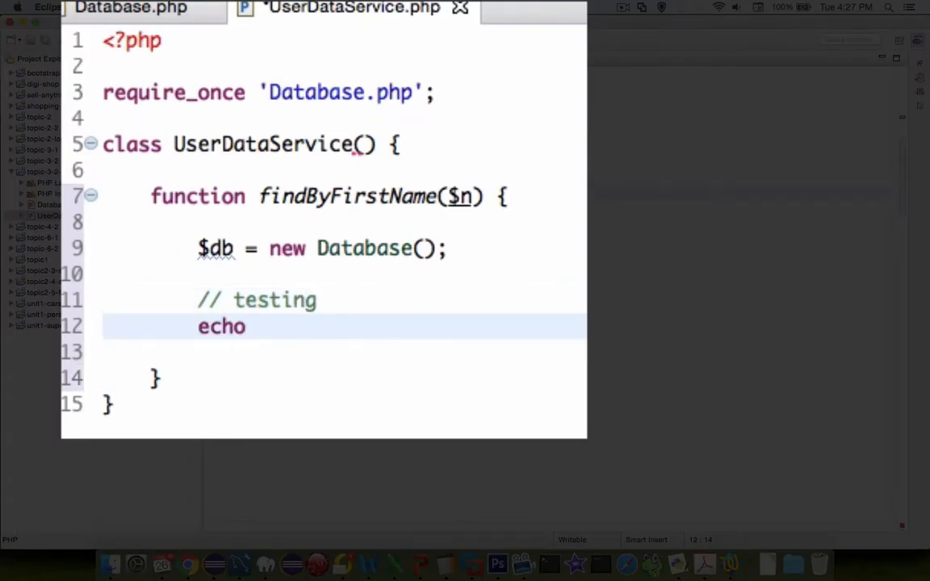
{"action": "type", "text": "\""}
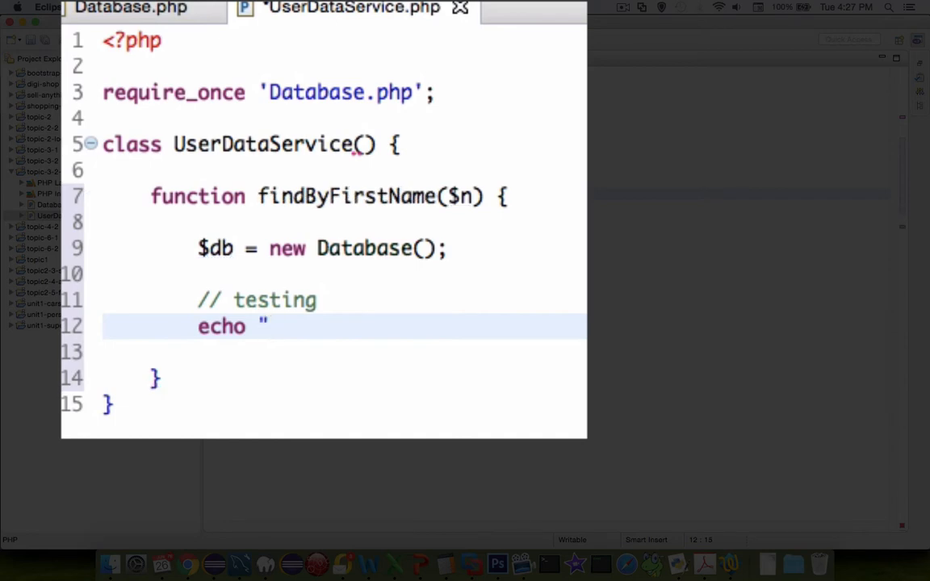
{"action": "type", "text": "testing the db data"}
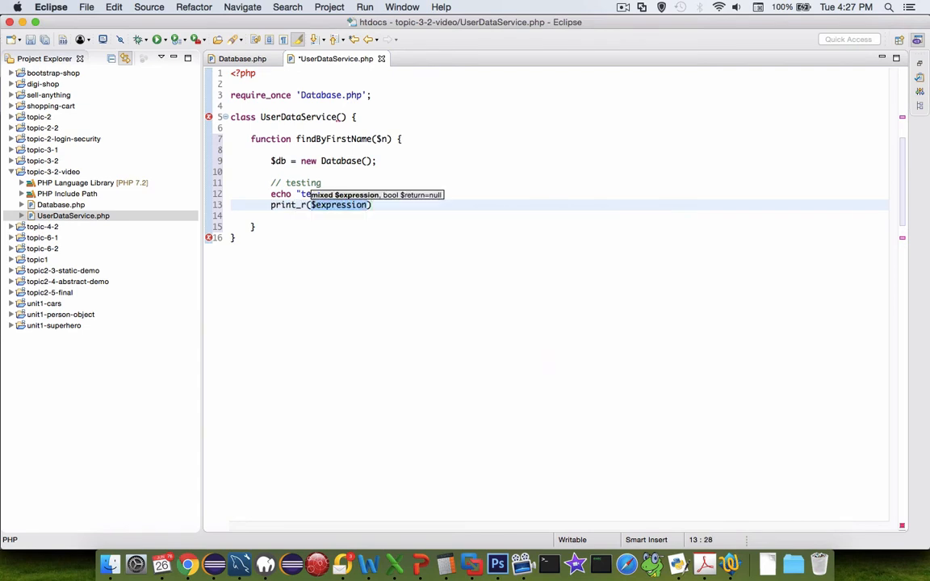
{"action": "type", "text": "$db"}
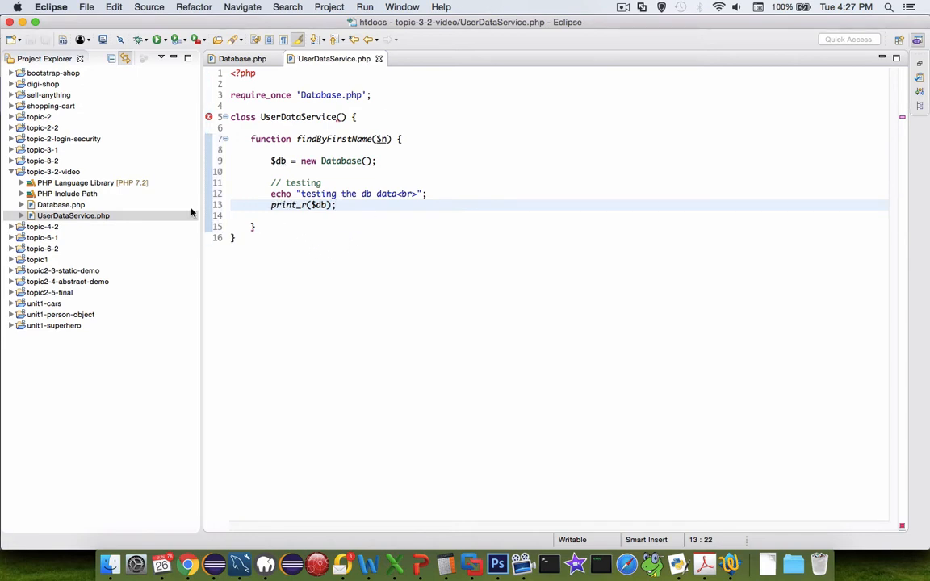
{"action": "left_click", "coordinate": [54, 171]}
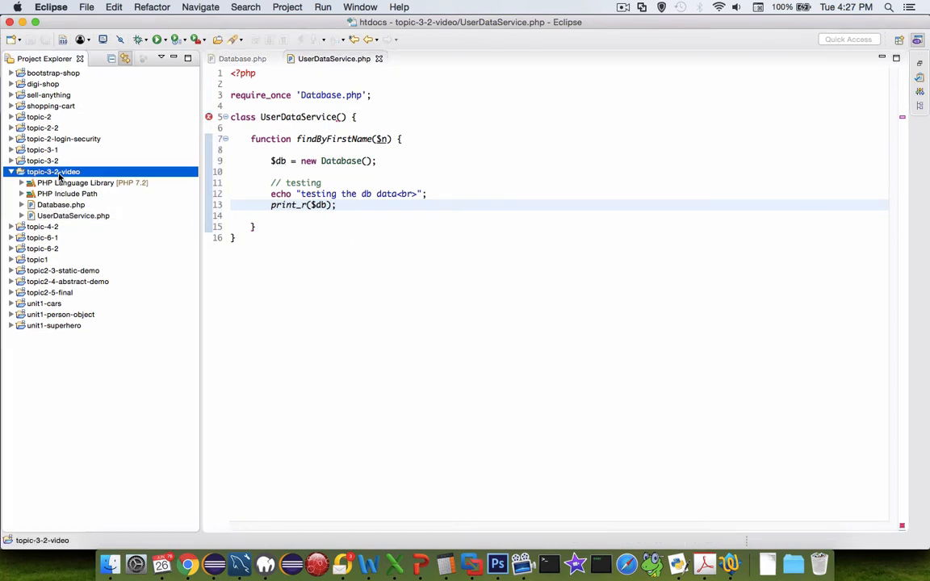
- Create testingOnly.php in the project and require UserDataService.php
{"action": "right_click", "coordinate": [52, 171]}
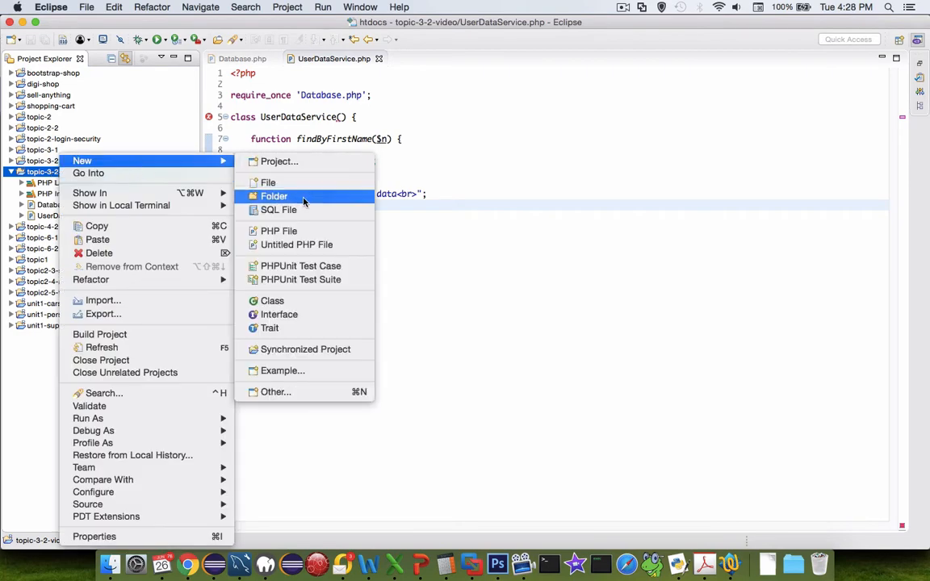
{"action": "left_click", "coordinate": [278, 231]}
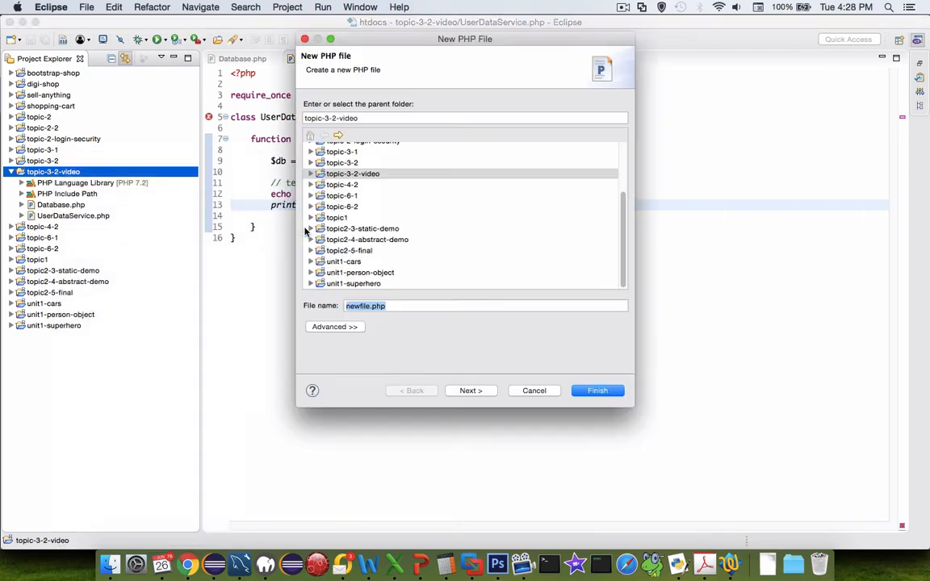
{"action": "type", "text": "test"}
{"action": "type", "text": "require_once '';"}
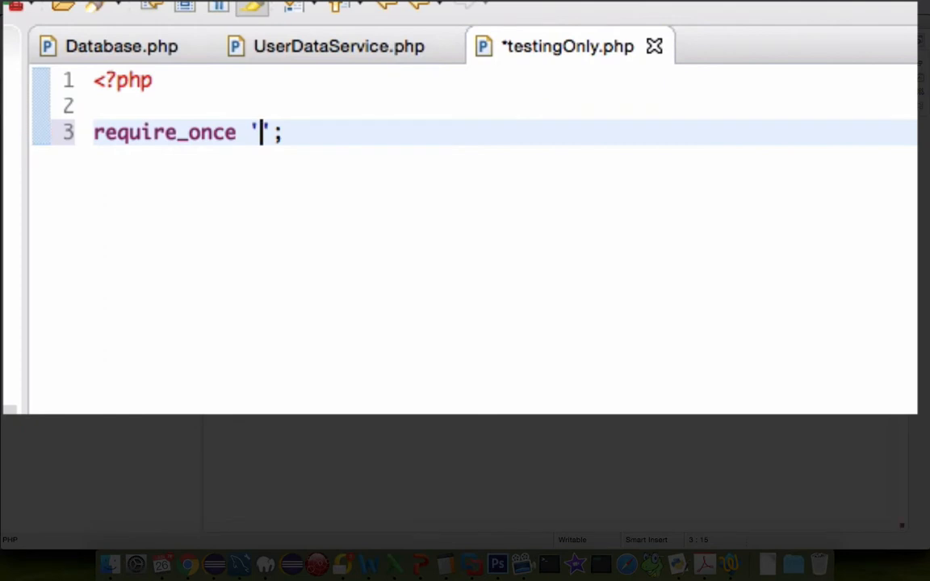
{"action": "type", "text": "UserDataService.php"}
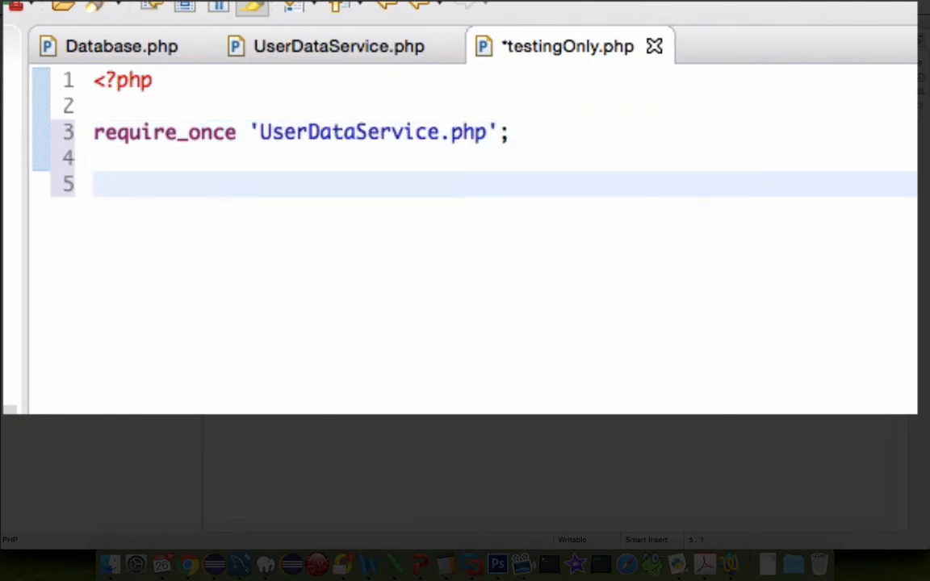
- Create $u = new UserDataService() and echo $u->findByFirstName("Mark")
{"action": "type", "text": "$u"}
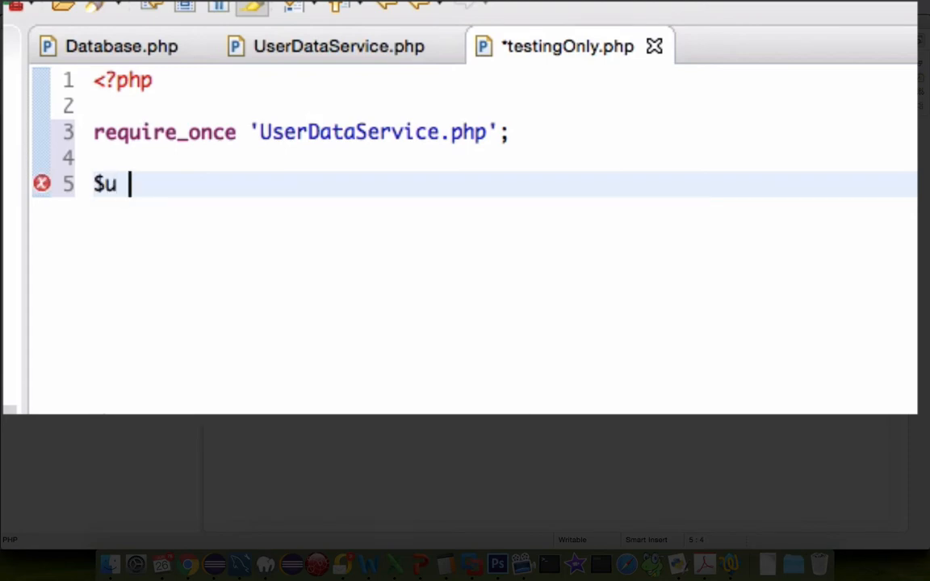
{"action": "type", "text": "= new U"}
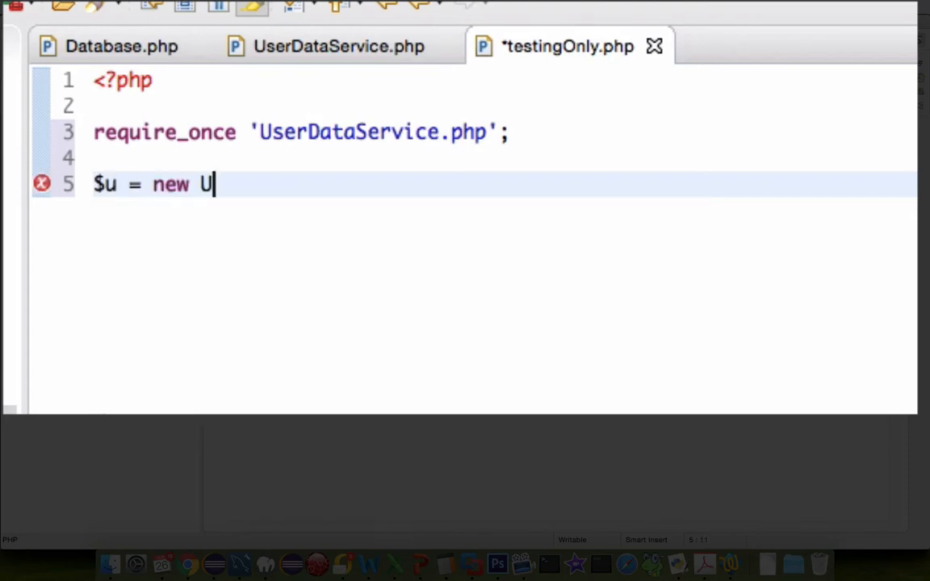
{"action": "type", "text": "U"}
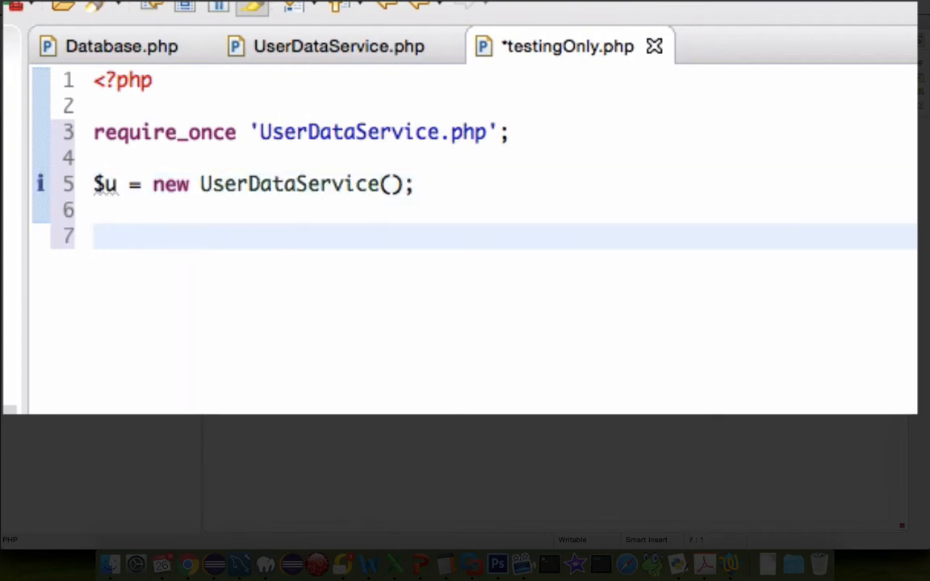
{"action": "type", "text": "$u"}
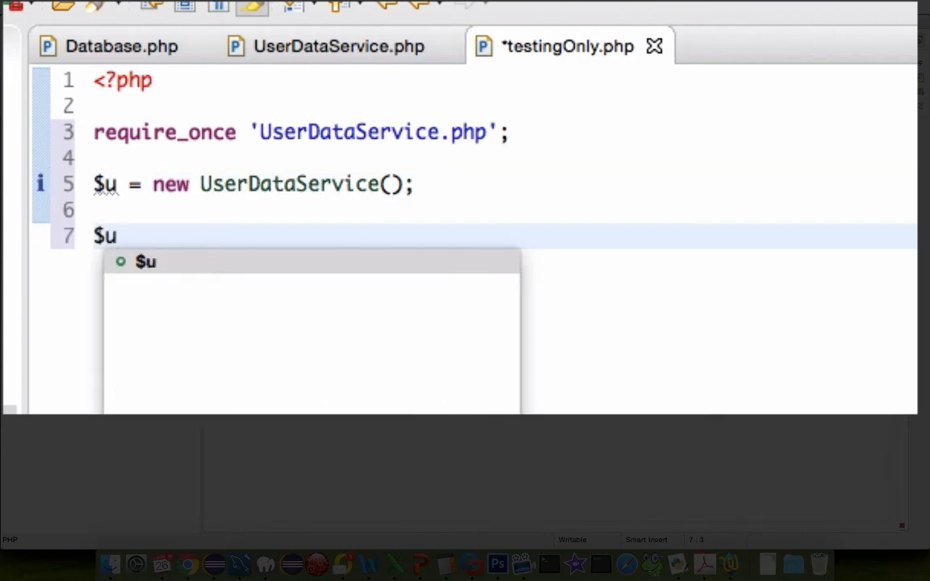
{"action": "type", "text": "->findByFirstName($n"}
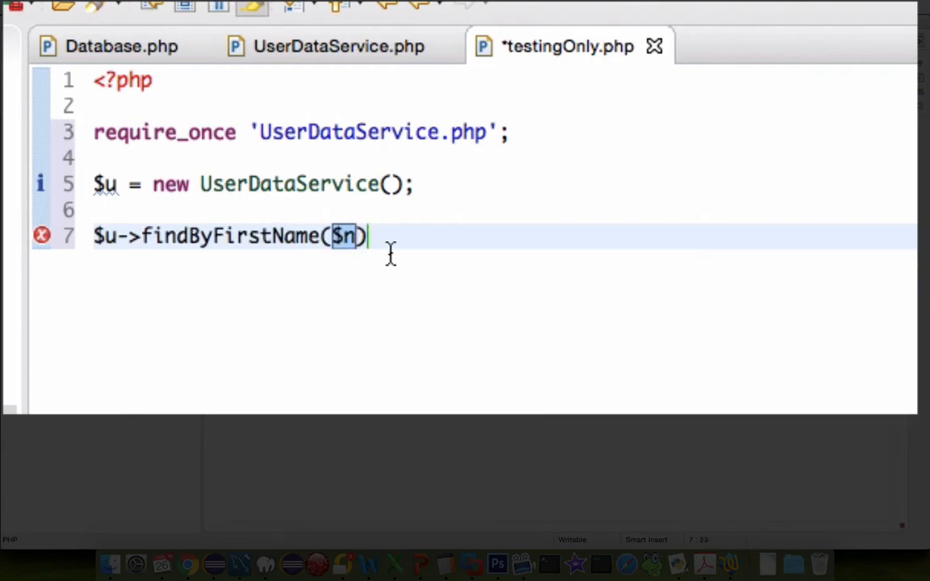
{"action": "type", "text": "\""}
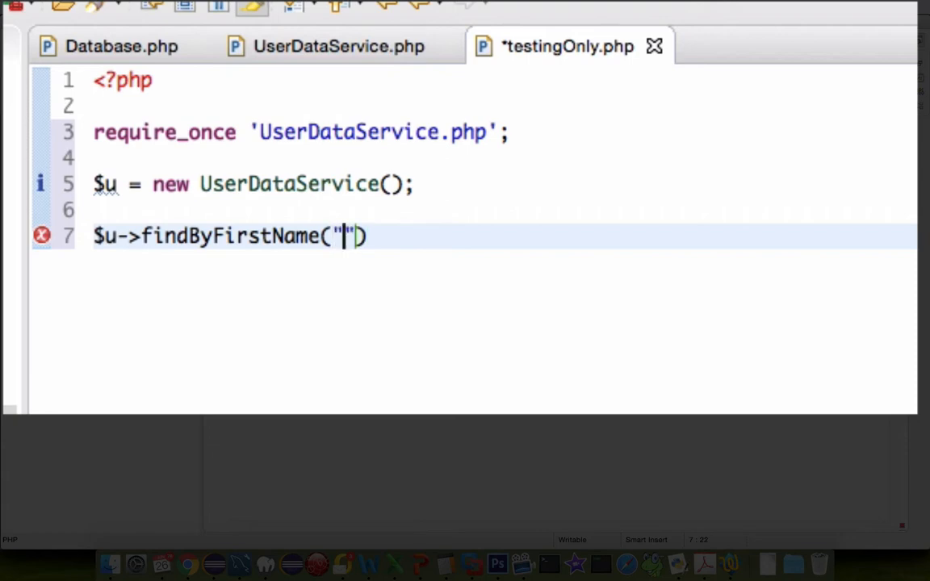
{"action": "type", "text": "Mark"}
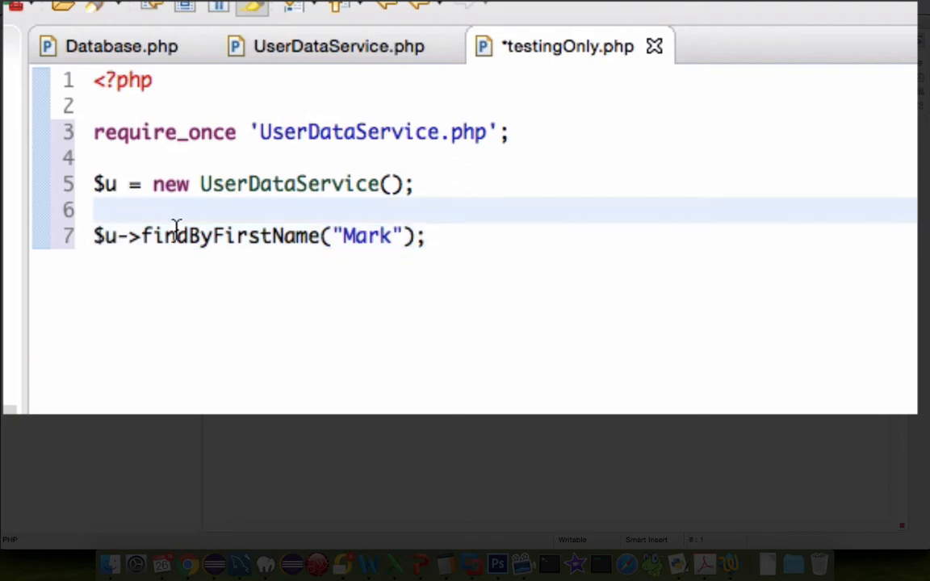
{"action": "type", "text": "echo"}
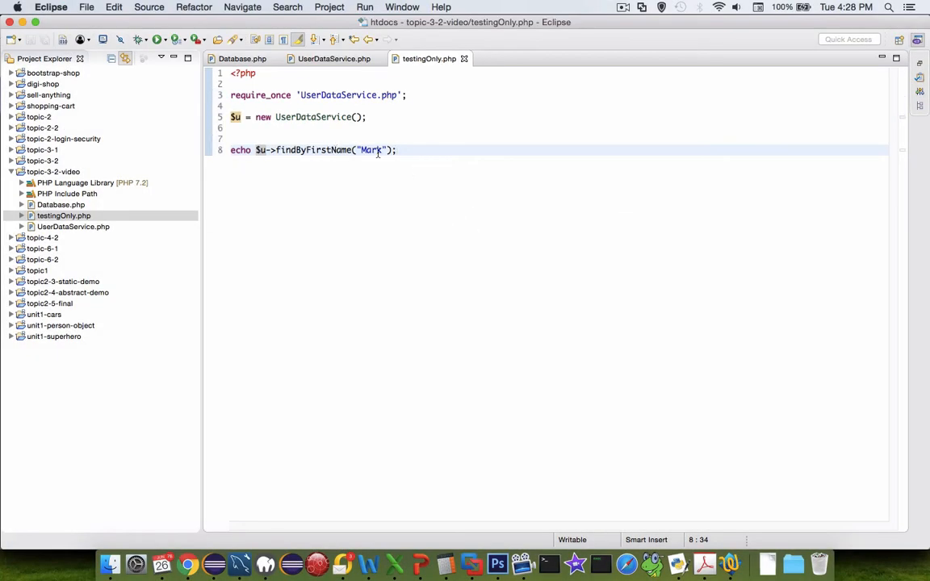
{"action": "mouse_move", "coordinate": [215, 520]}
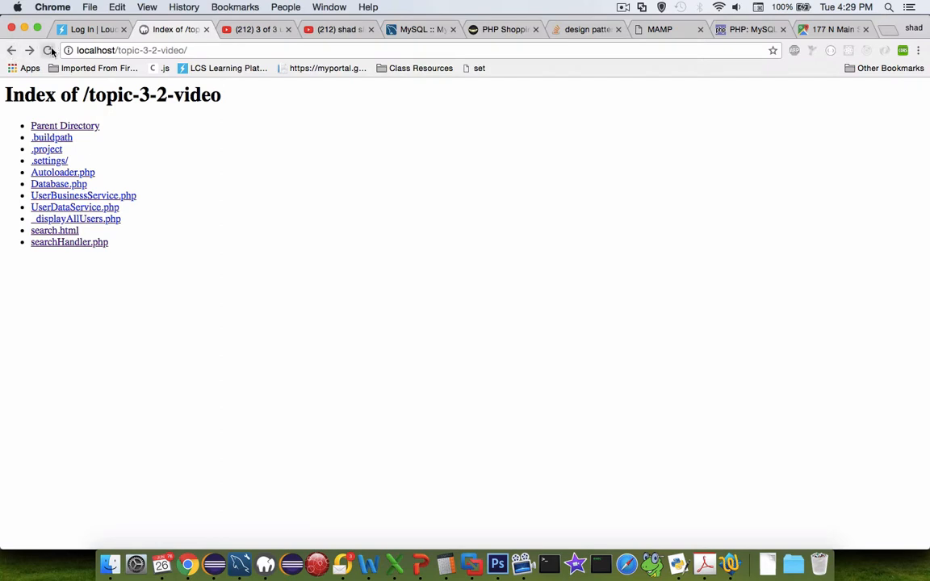
- Reload the localhost listing and run the new testingOnly.php page
{"action": "left_click", "coordinate": [49, 50]}
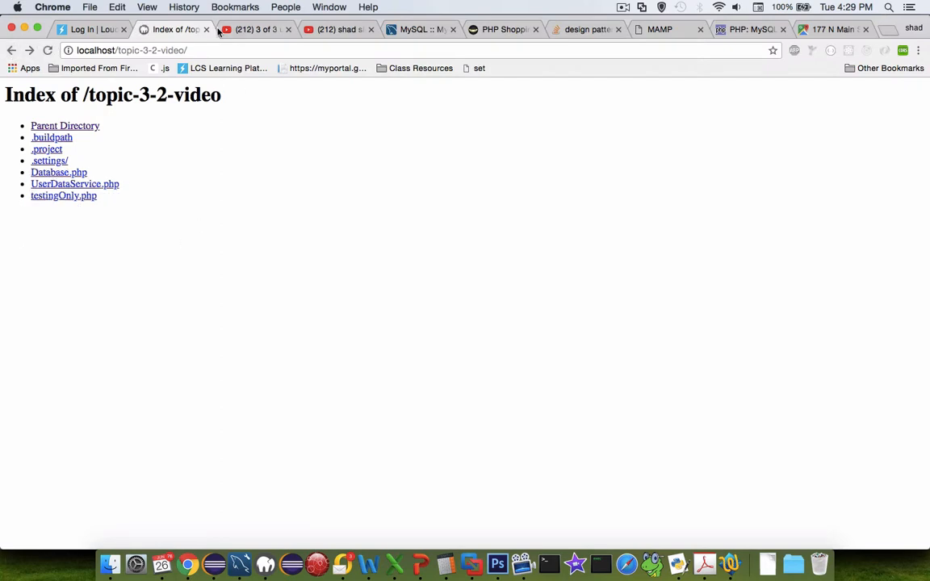
{"action": "mouse_move", "coordinate": [63, 195]}
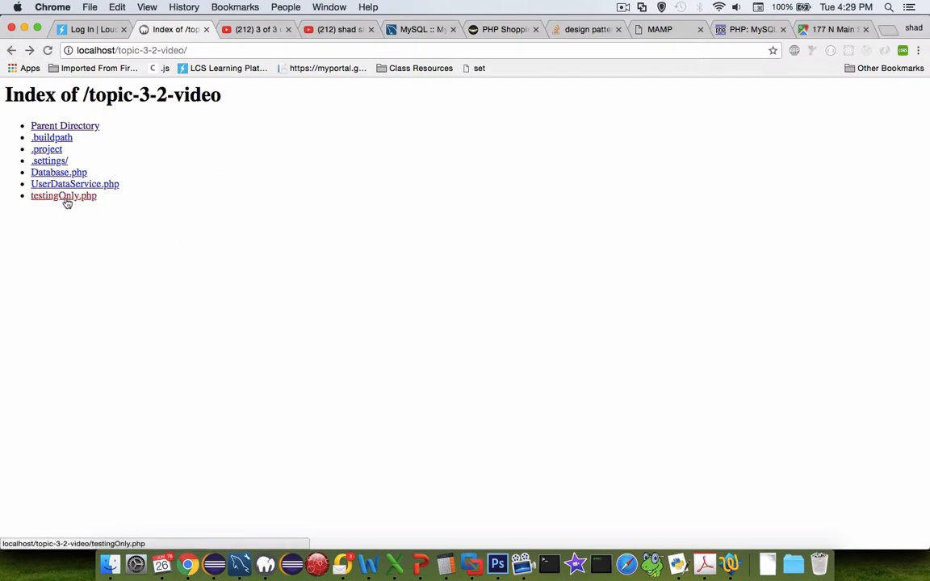
{"action": "left_click", "coordinate": [63, 196]}
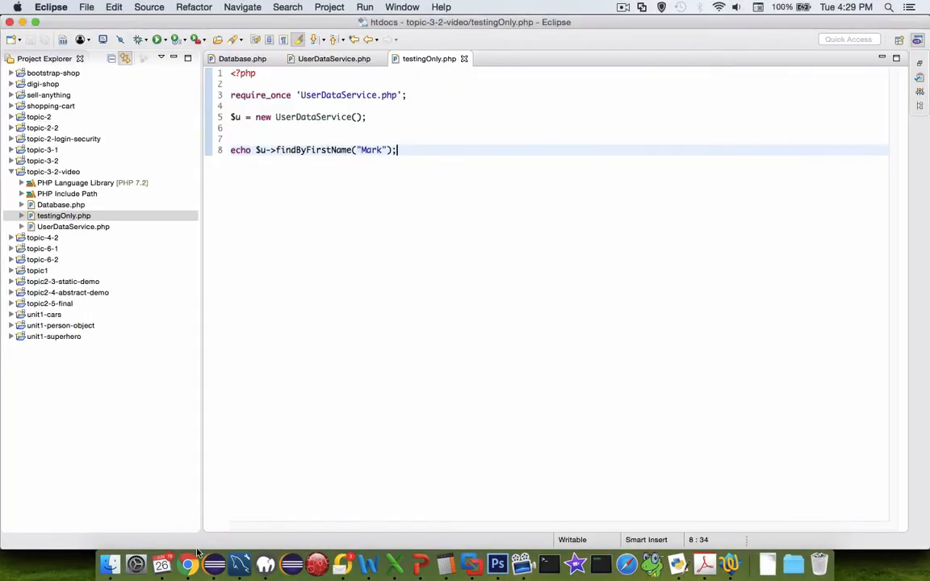
- Open UserDataService.php from the Project Explorer for editing
{"action": "left_click", "coordinate": [73, 226]}
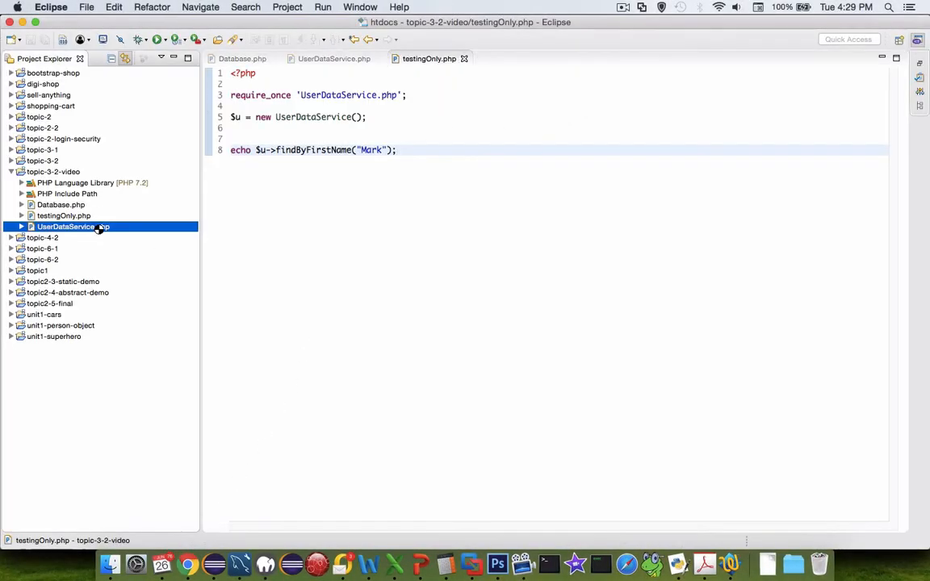
{"action": "double_click", "coordinate": [71, 226]}
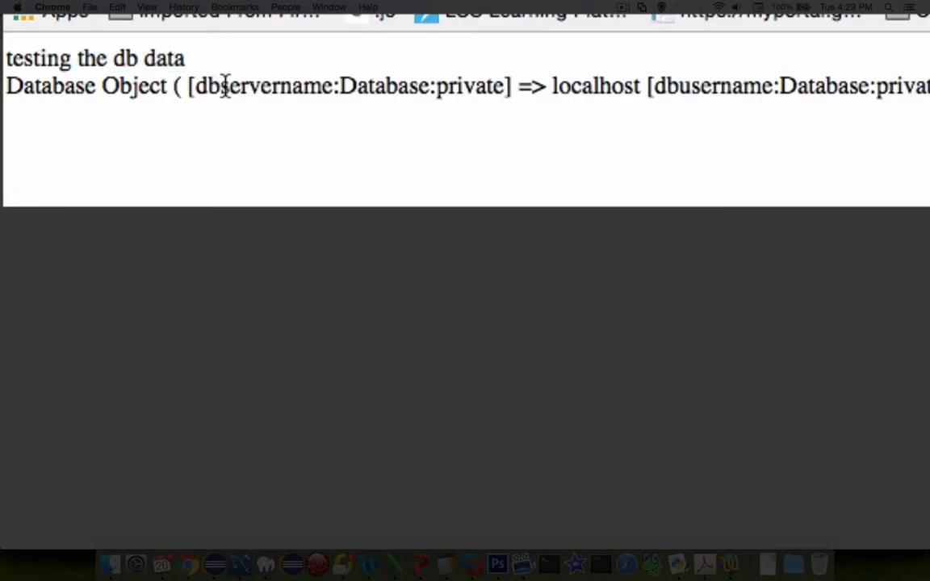
{"action": "left_click_drag", "start_coordinate": [219, 87], "coordinate": [660, 100]}
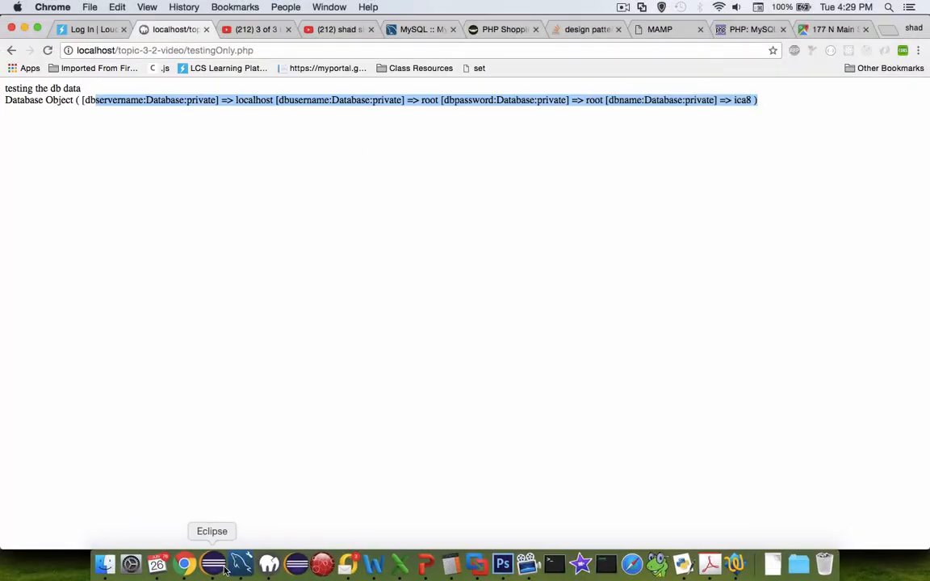
- After print_r($db), echo "I am searching for " . $n
{"action": "left_click", "coordinate": [213, 563]}
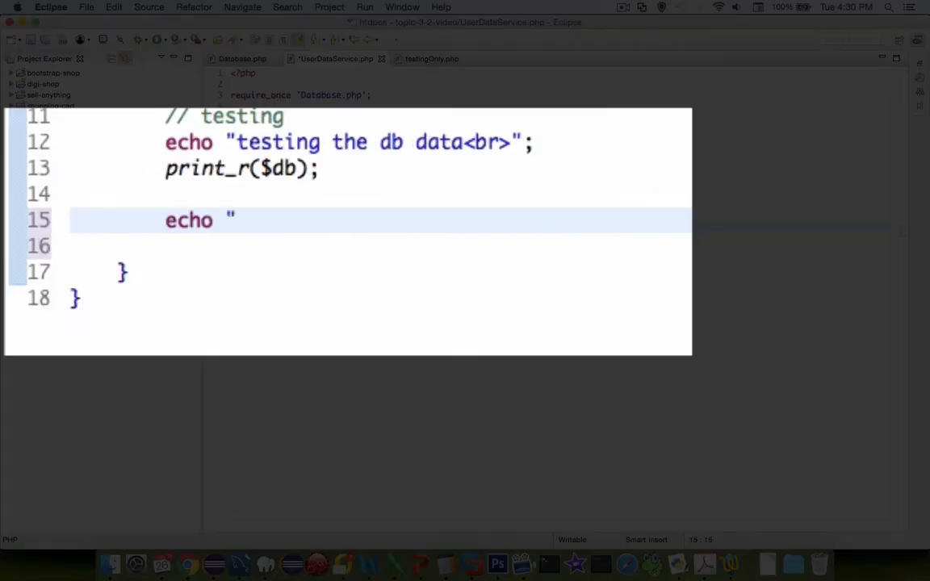
{"action": "type", "text": "I am searching for"}
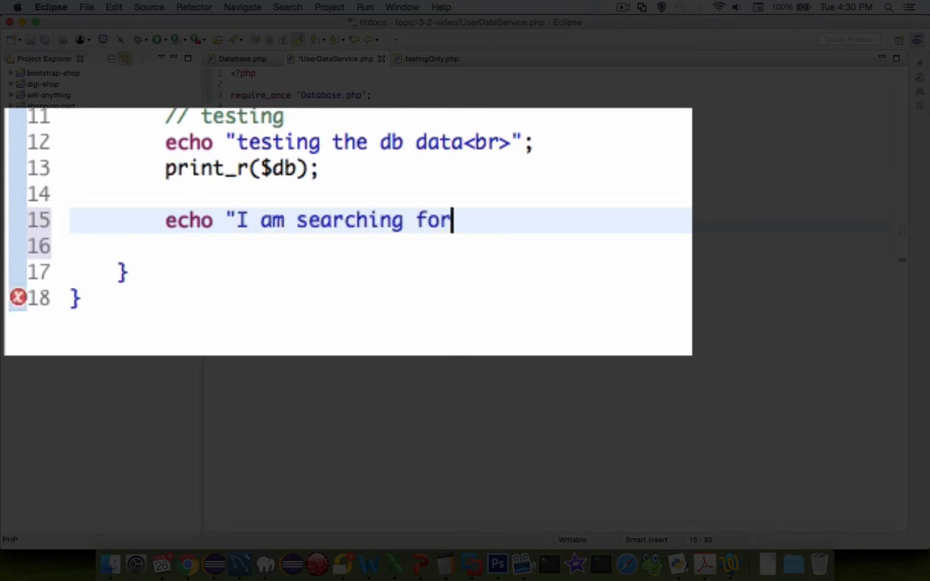
{"action": "type", "text": "\" . $n . \"<br>\";"}
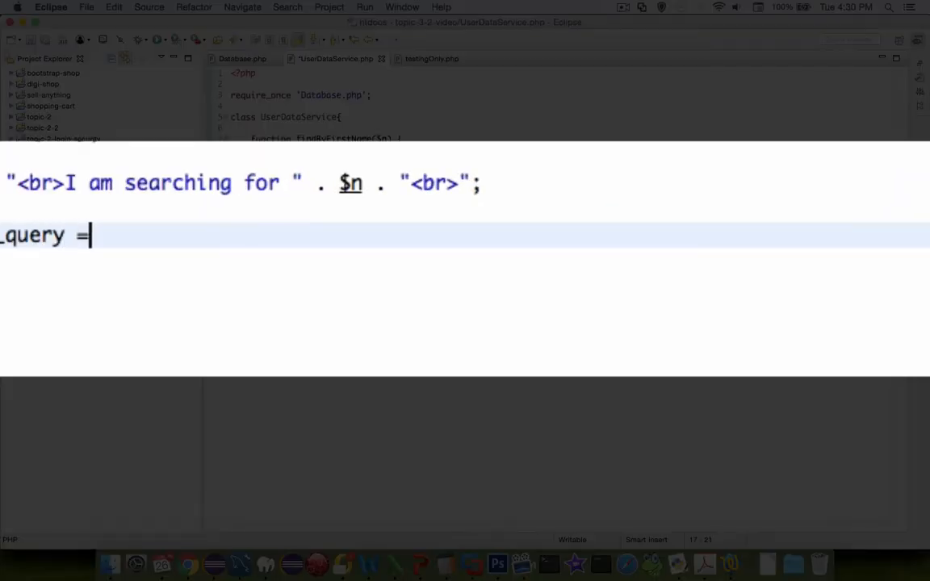
- Start $sql_query as "SELECT ID, FIRST_NAME, LAST_NAME FROM CUSTOMERS"
{"action": "type", "text": "\"SELECT \""}
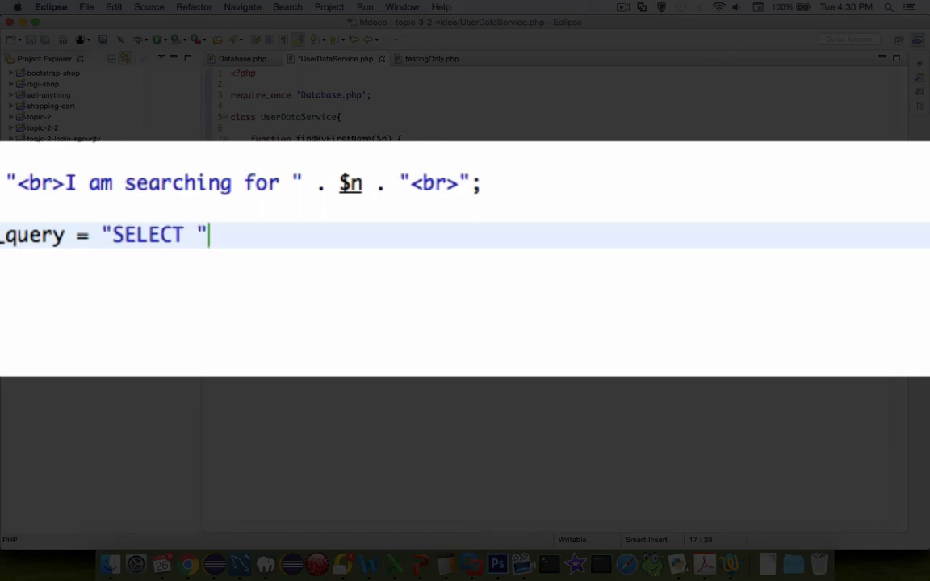
{"action": "type", "text": "ID, FIRST"}
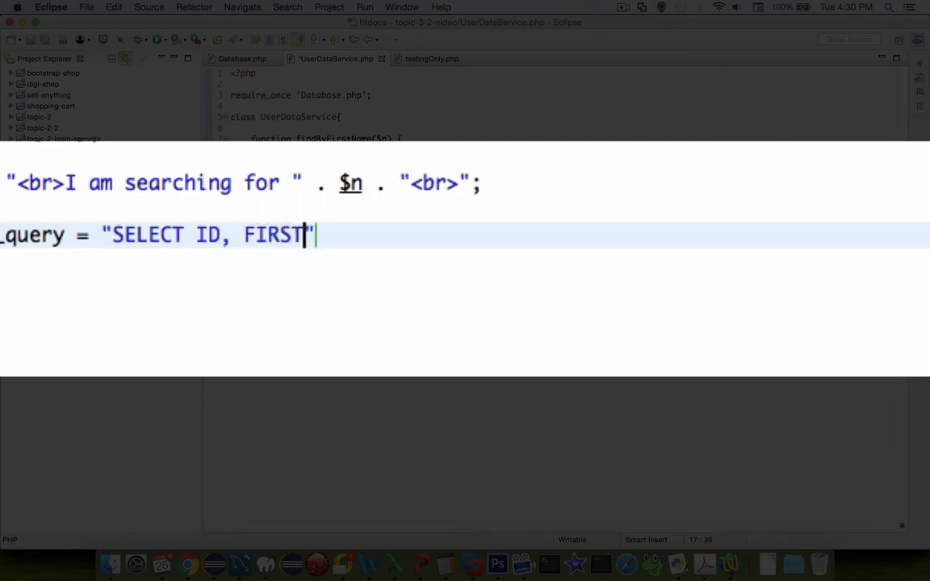
{"action": "type", "text": "_NAME, LAST_"}
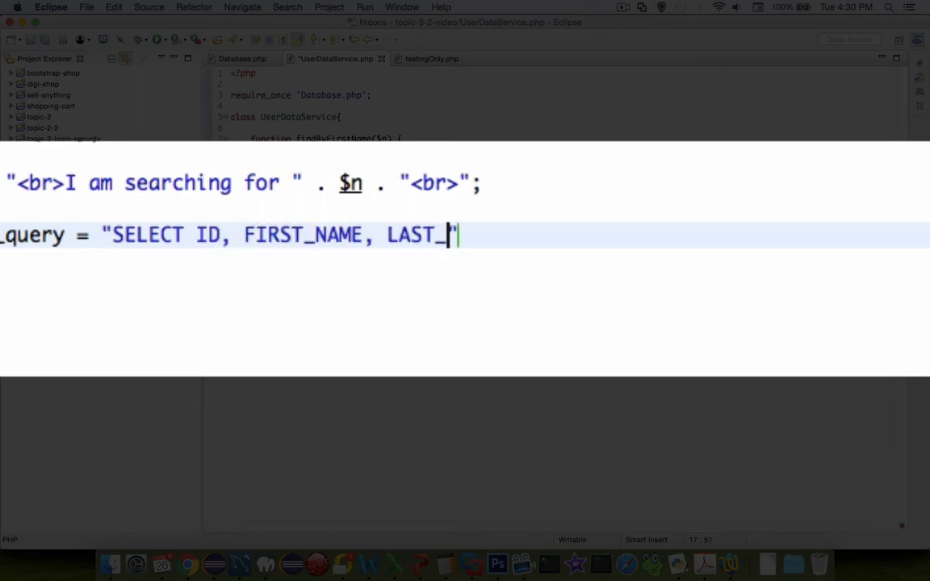
{"action": "type", "text": "NAME"}
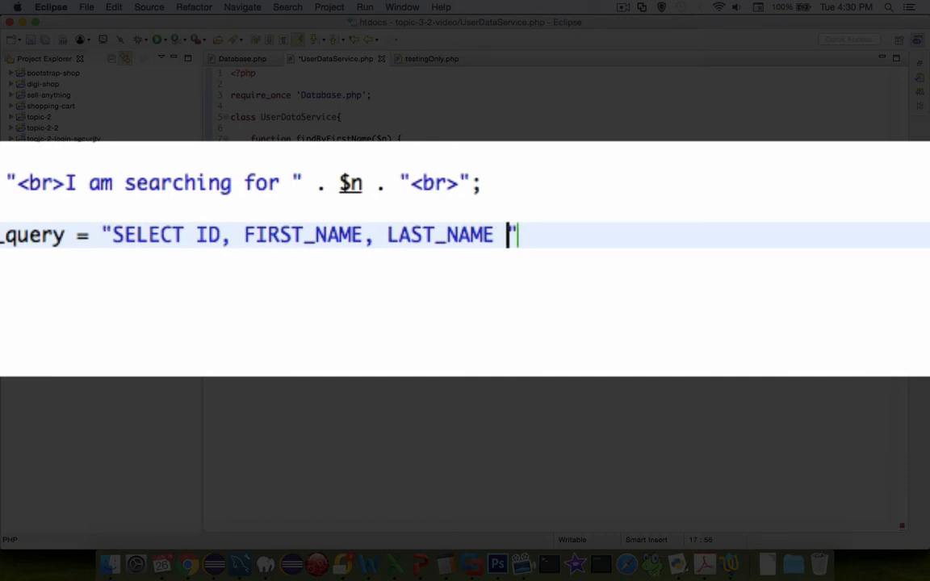
{"action": "type", "text": "FROM CUSTOMER"}
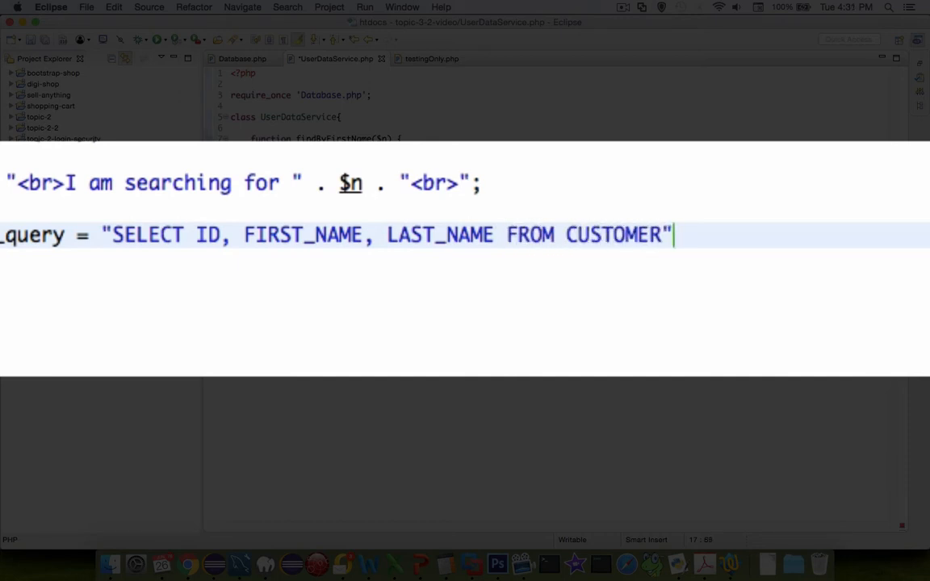
{"action": "type", "text": "S"}
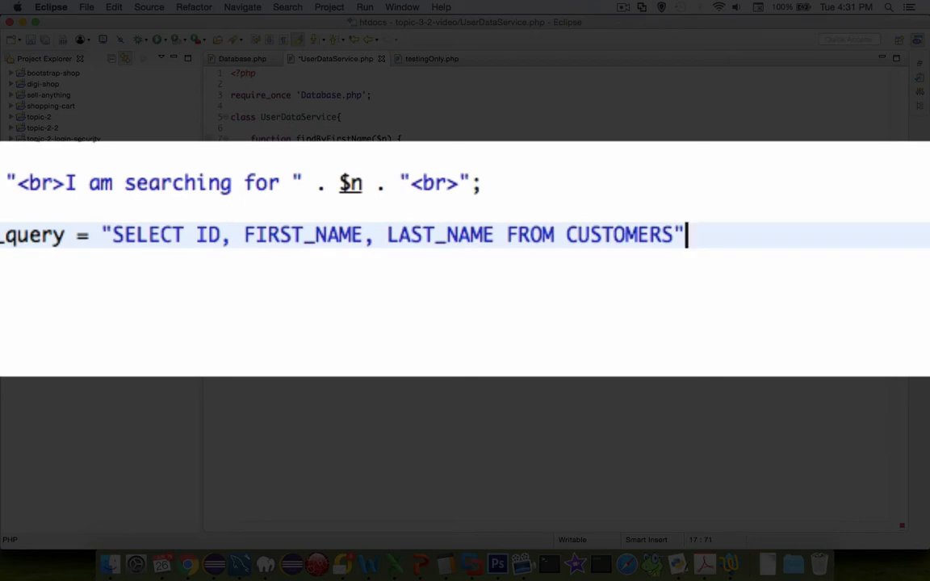
- Extend the query with WHERE FIRST_NAME LIKE %$n% and begin the $connection line
{"action": "key", "text": "Backspace"}
{"action": "type", "text": " WHERE"}
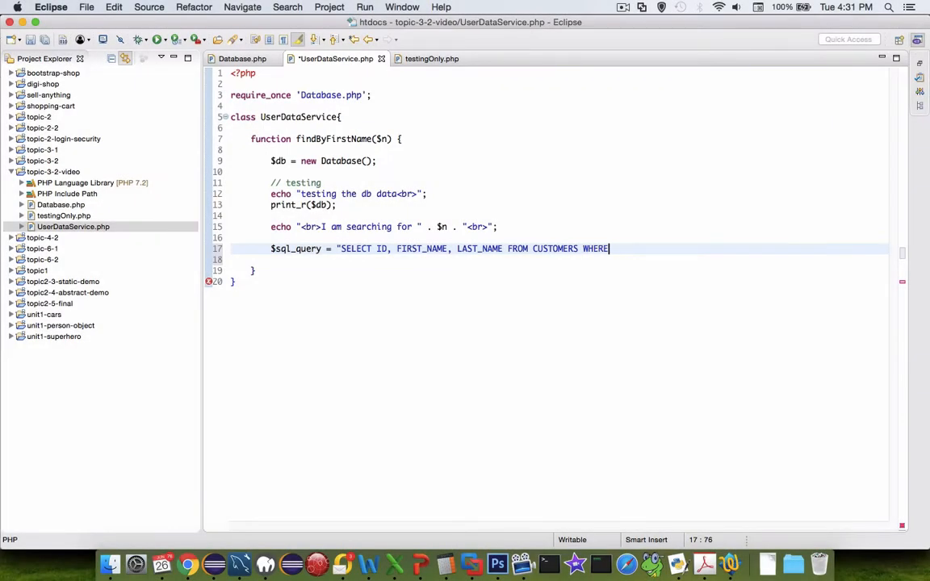
{"action": "type", "text": "FIR"}
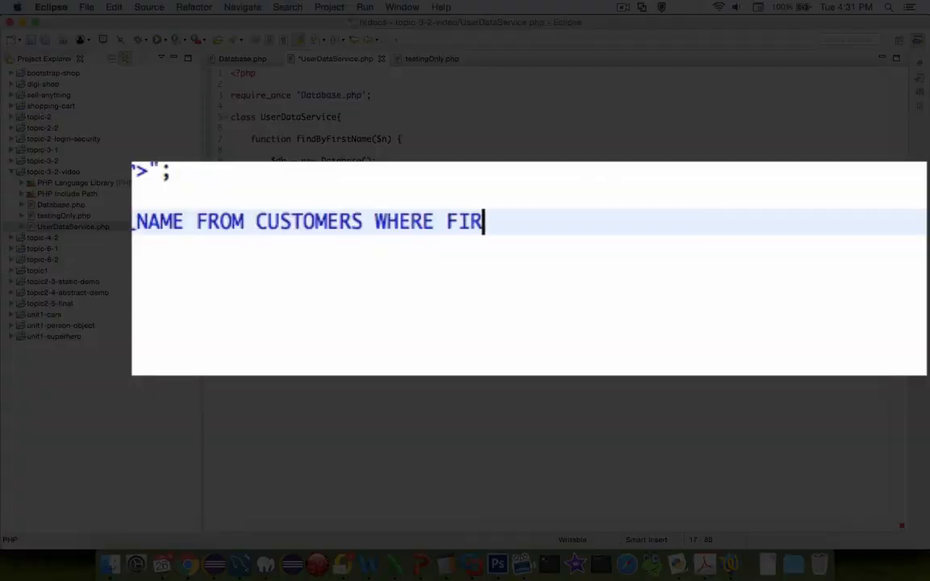
{"action": "type", "text": "ST_NAME LIKE"}
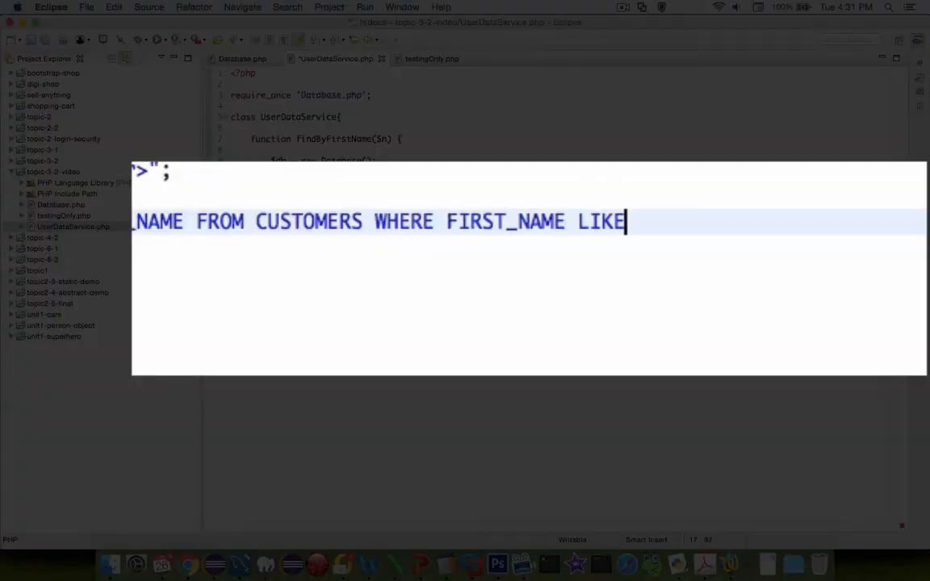
{"action": "type", "text": "%"}
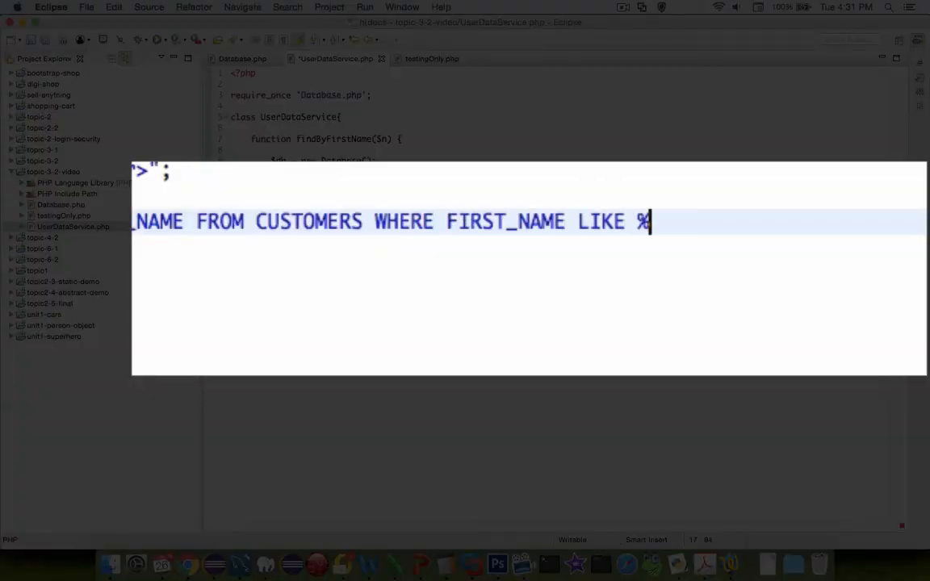
{"action": "type", "text": "asdf"}
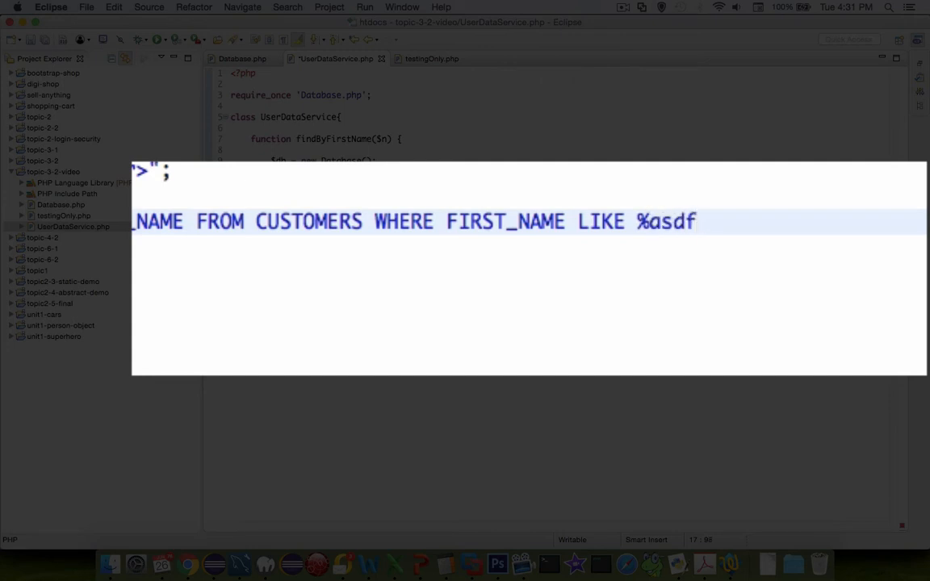
{"action": "type", "text": "%\""}
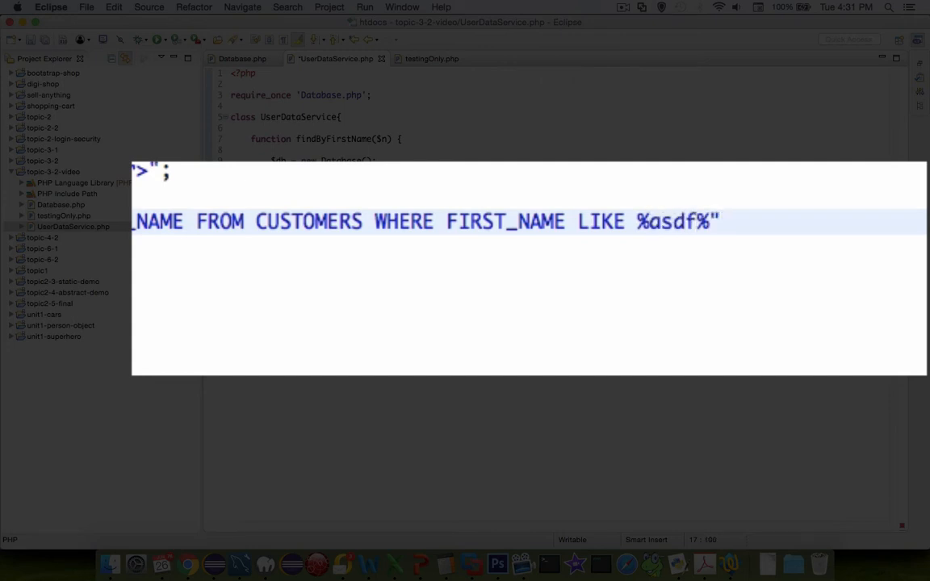
{"action": "type", "text": ";"}
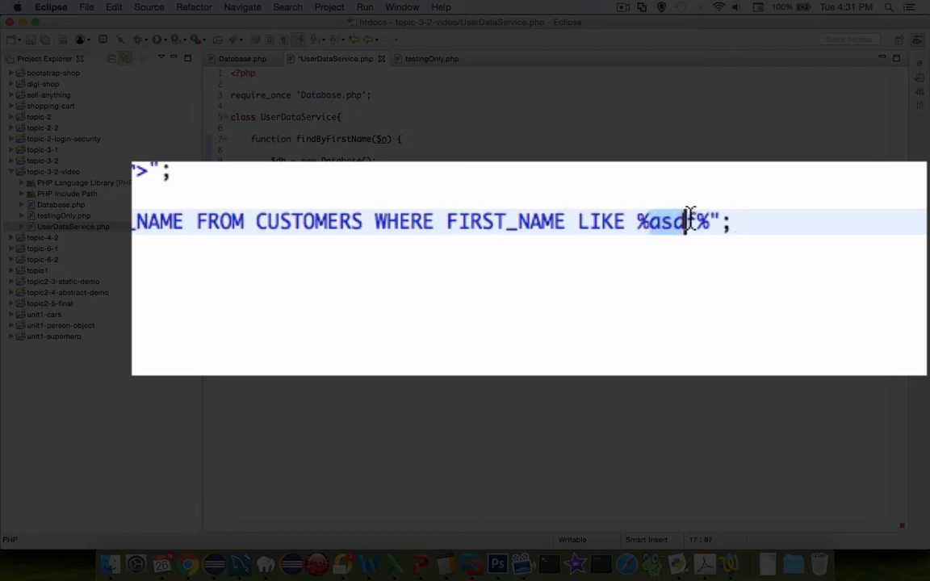
{"action": "type", "text": "f"}
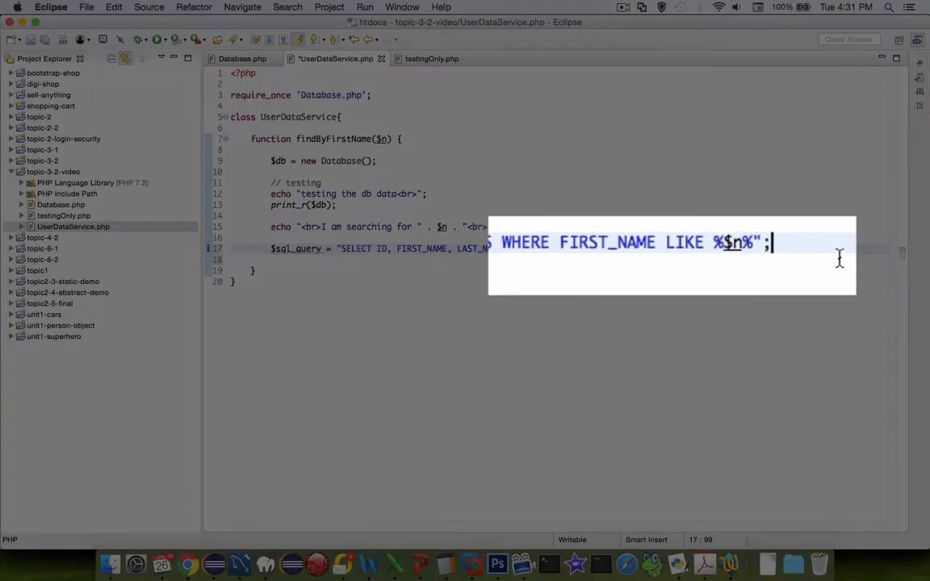
{"action": "type", "text": "$connection"}
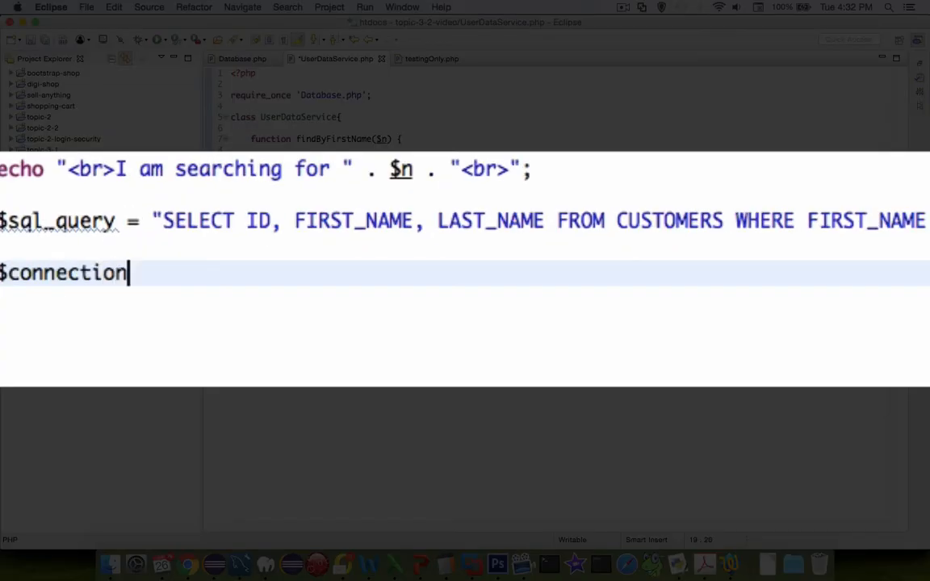
- Set $connection = $db->getConnection() and start $result = $connection->query($sql_query)
{"action": "type", "text": "= $"}
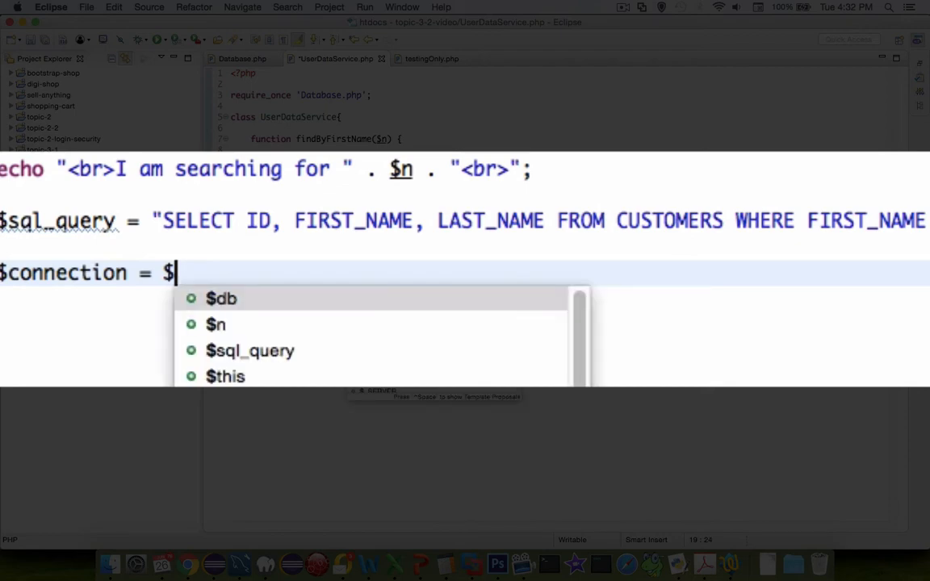
{"action": "type", "text": "db->getConnection();"}
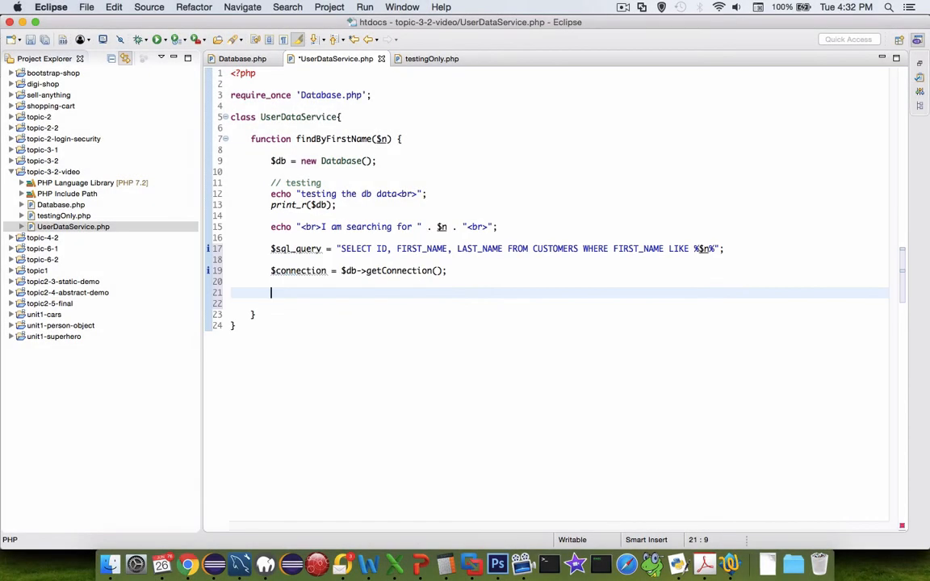
{"action": "type", "text": "$"}
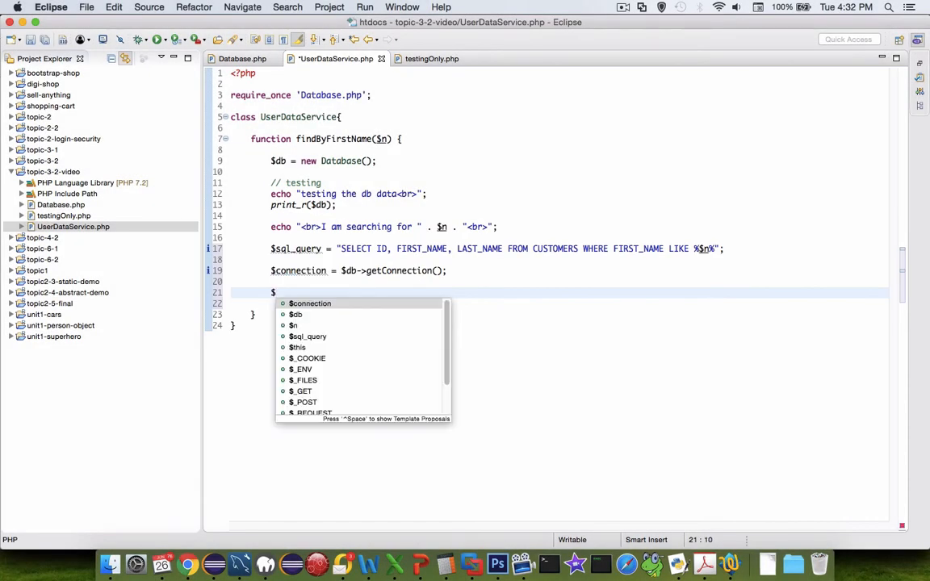
{"action": "type", "text": "result ="}
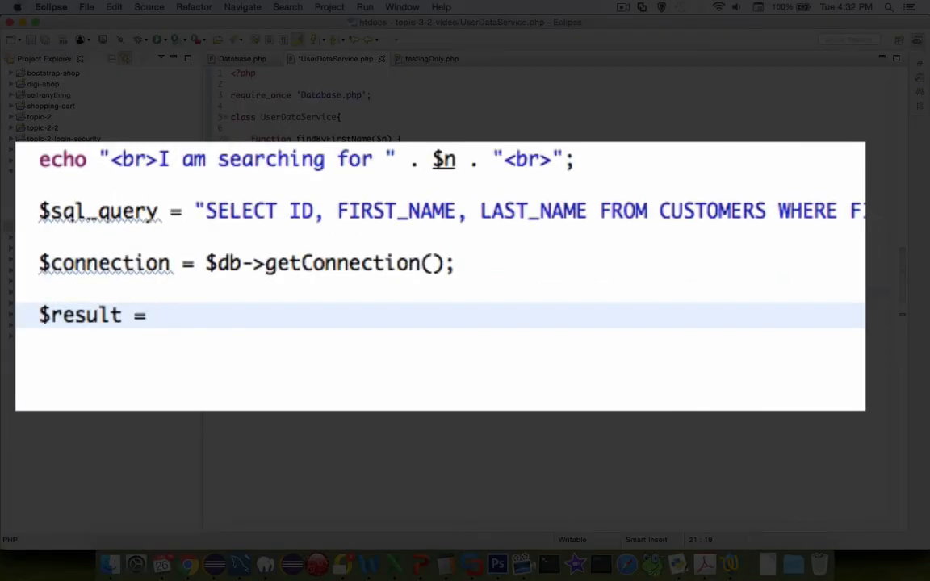
{"action": "type", "text": "$connection-"}
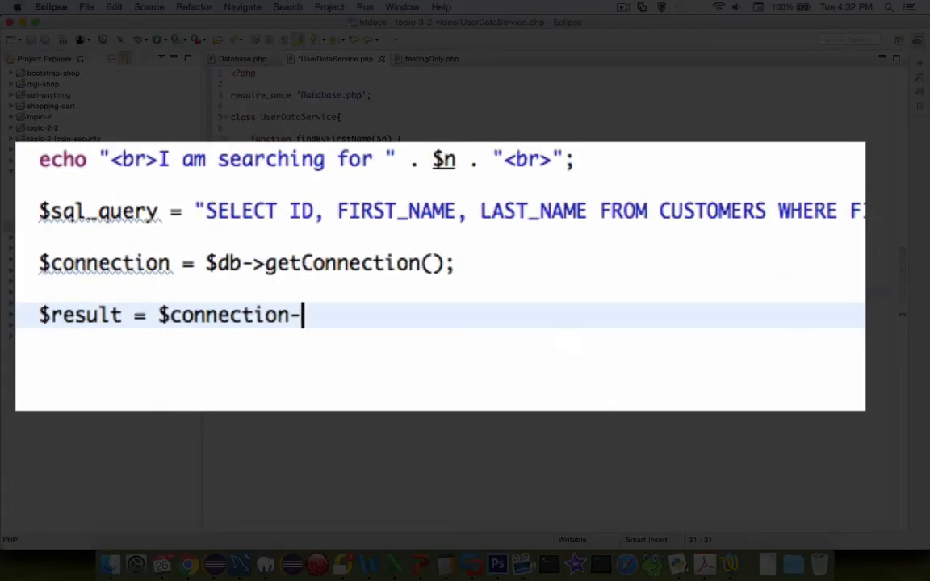
{"action": "type", "text": ">"}
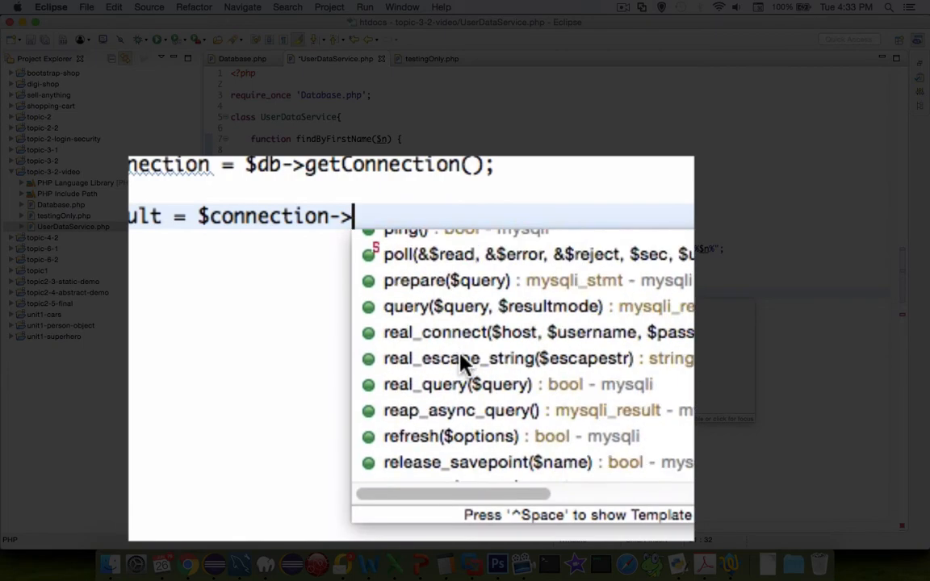
{"action": "mouse_move", "coordinate": [460, 313]}
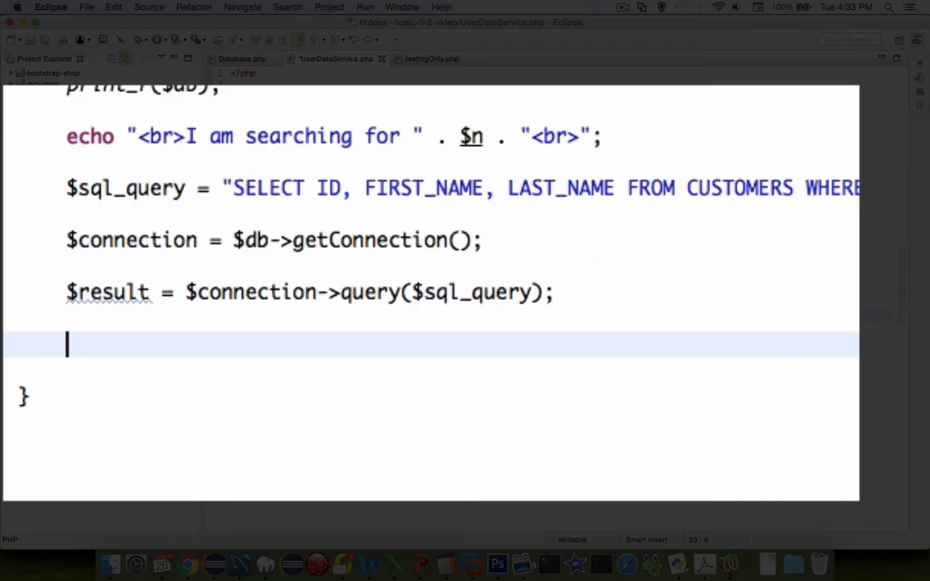
- Return null when $result->num_rows == 0
{"action": "type", "text": "if ($"}
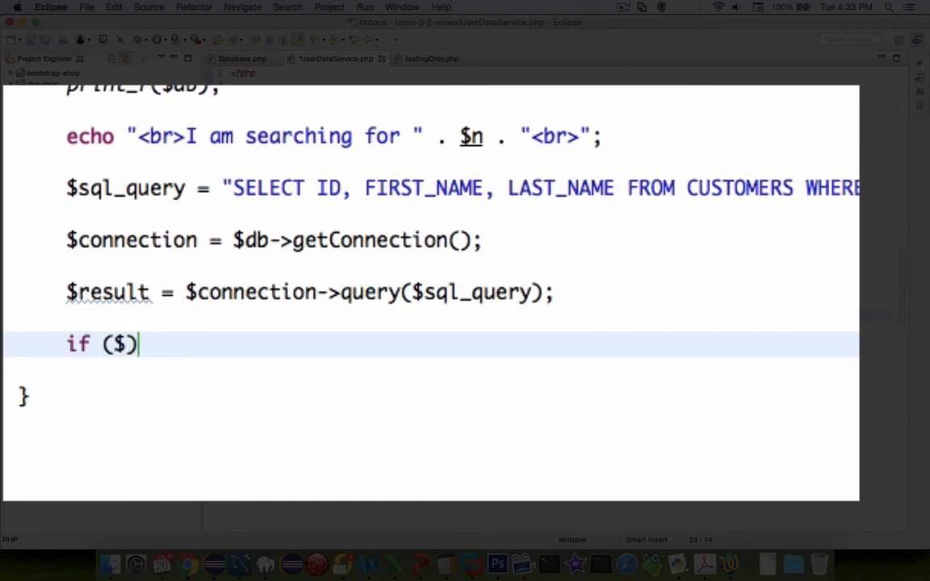
{"action": "type", "text": "result->"}
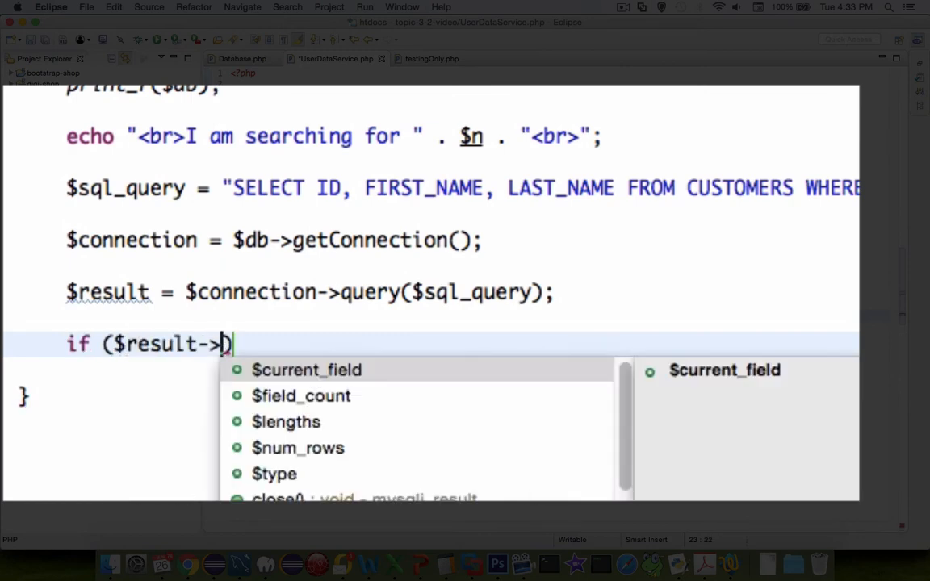
{"action": "type", "text": "num_rows"}
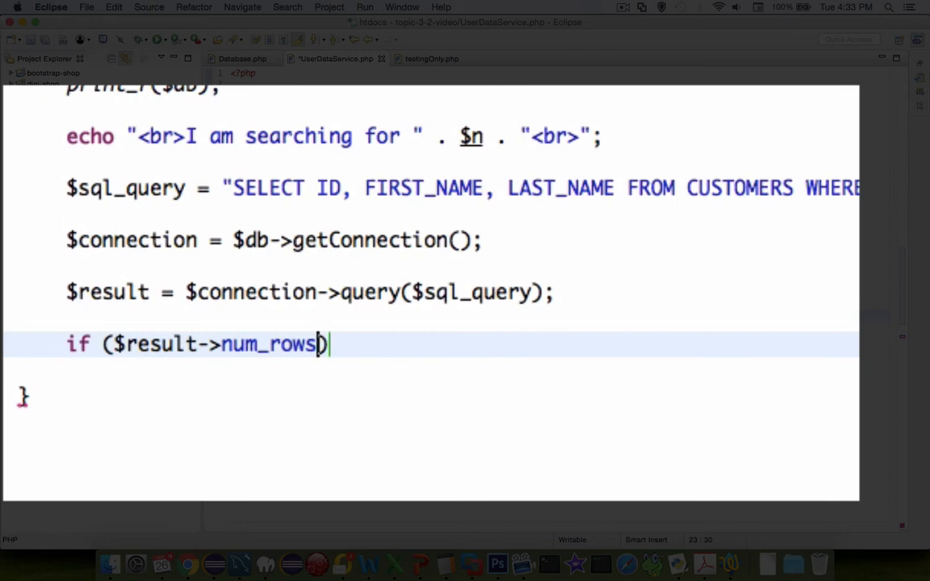
{"action": "type", "text": "\" \""}
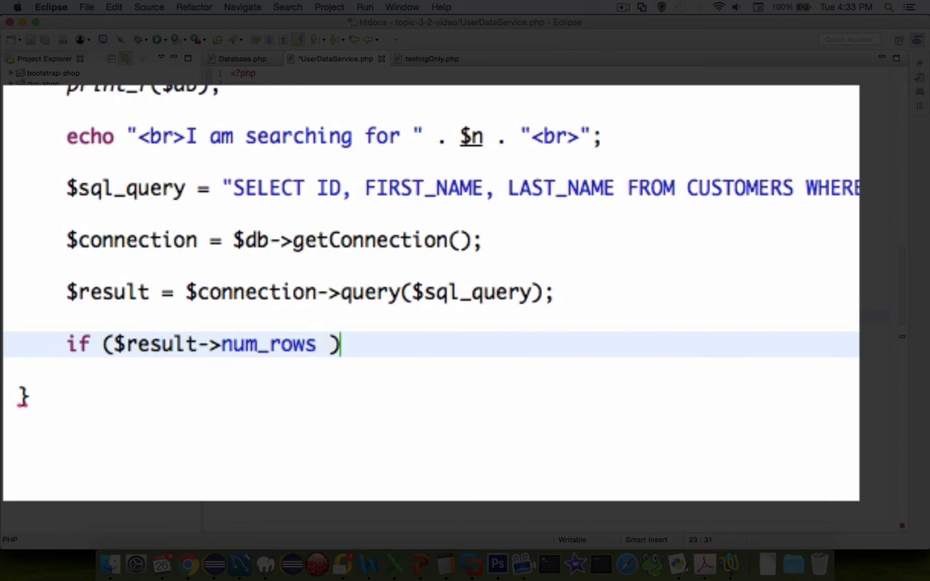
{"action": "type", "text": "== 0 ) {"}
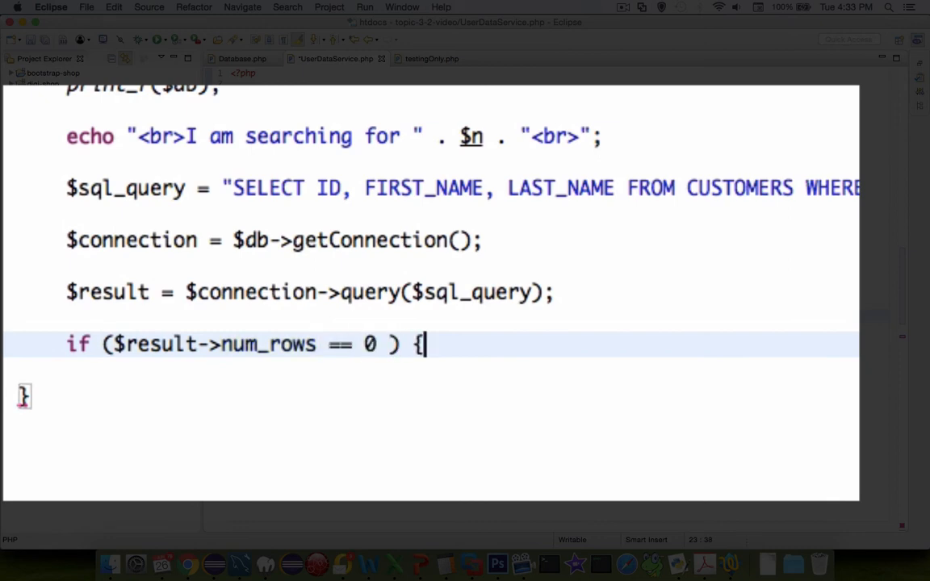
{"action": "key", "text": "enter"}
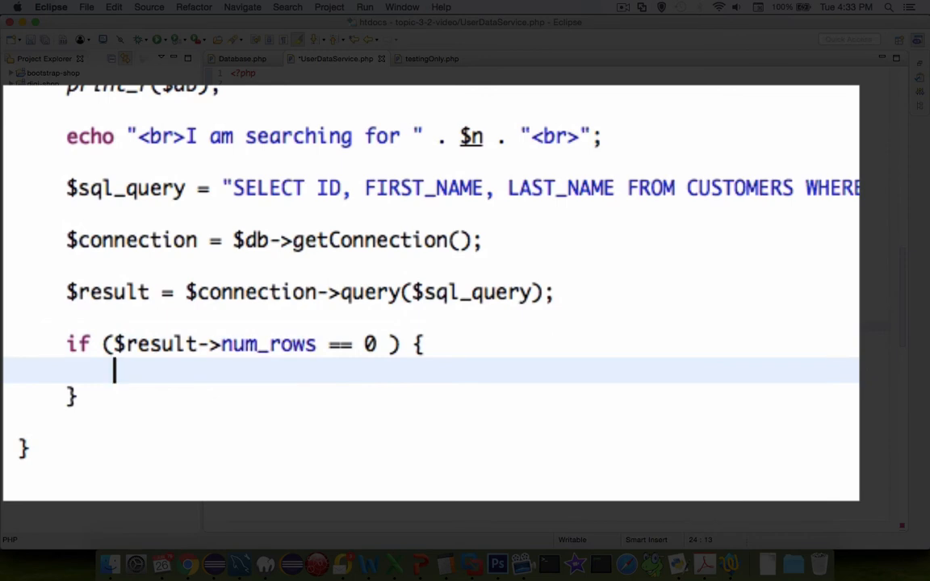
{"action": "type", "text": "return null;"}
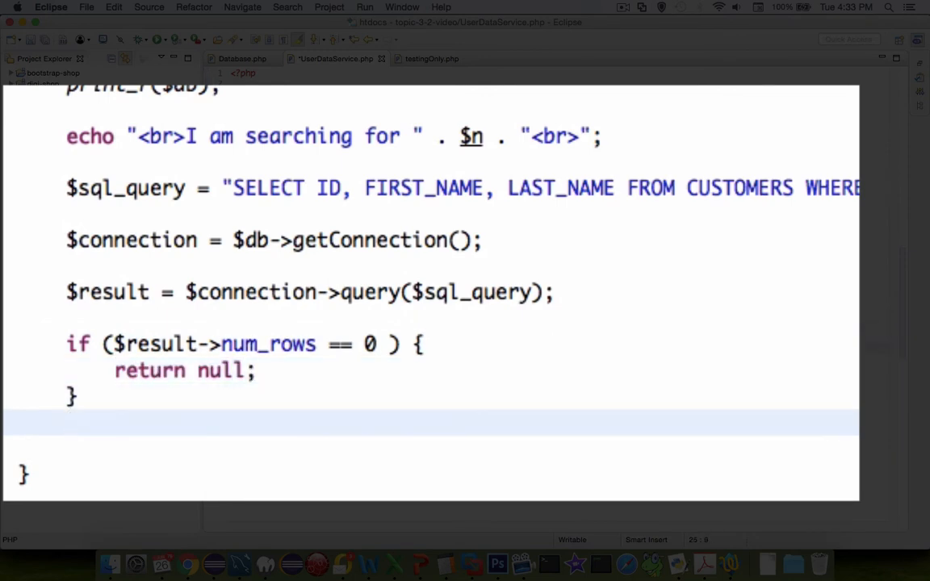
- Otherwise return "I found " . $result->num_rows . " results!"
{"action": "type", "text": "else"}
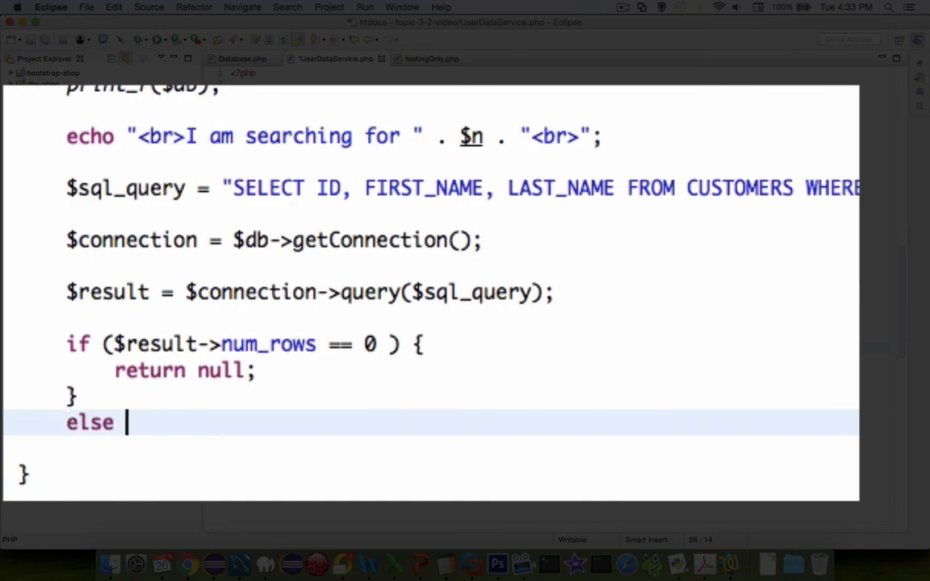
{"action": "type", "text": "{"}
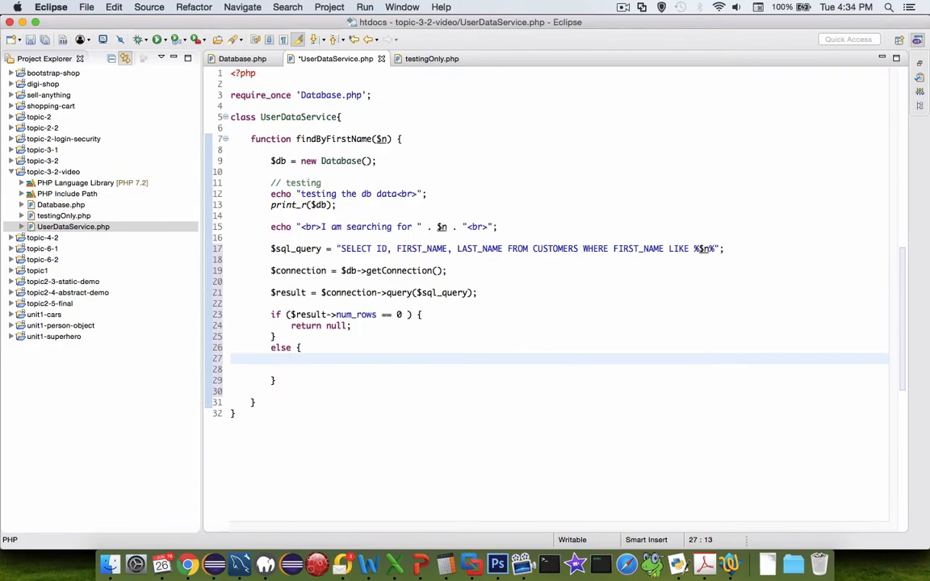
{"action": "type", "text": "return \"I found \""}
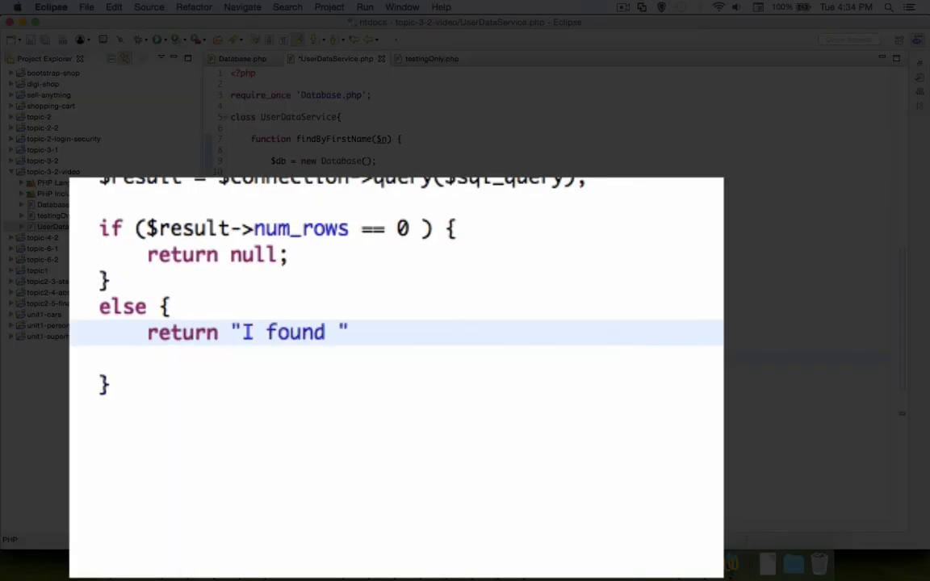
{"action": "type", "text": ". $result"}
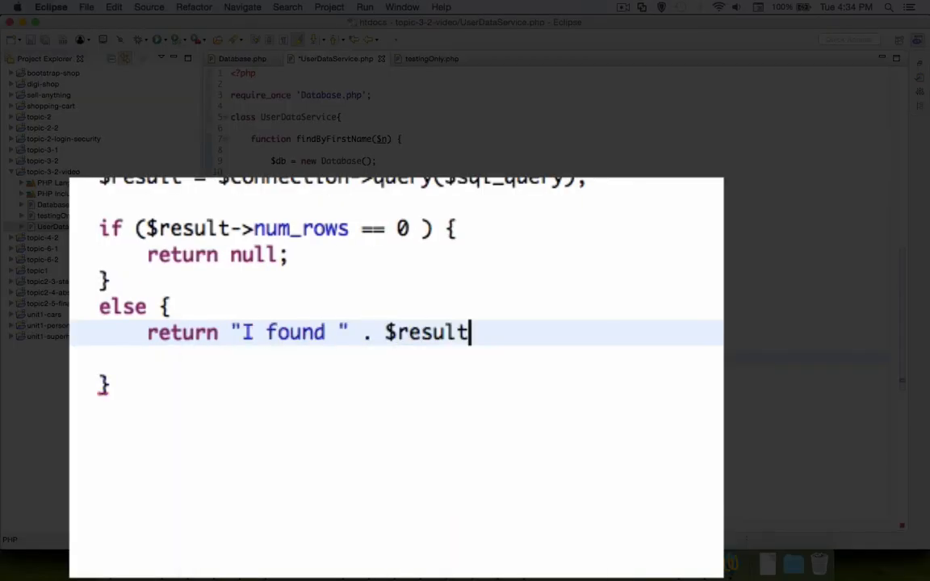
{"action": "type", "text": "->num_rows . \" results!<br>\";"}
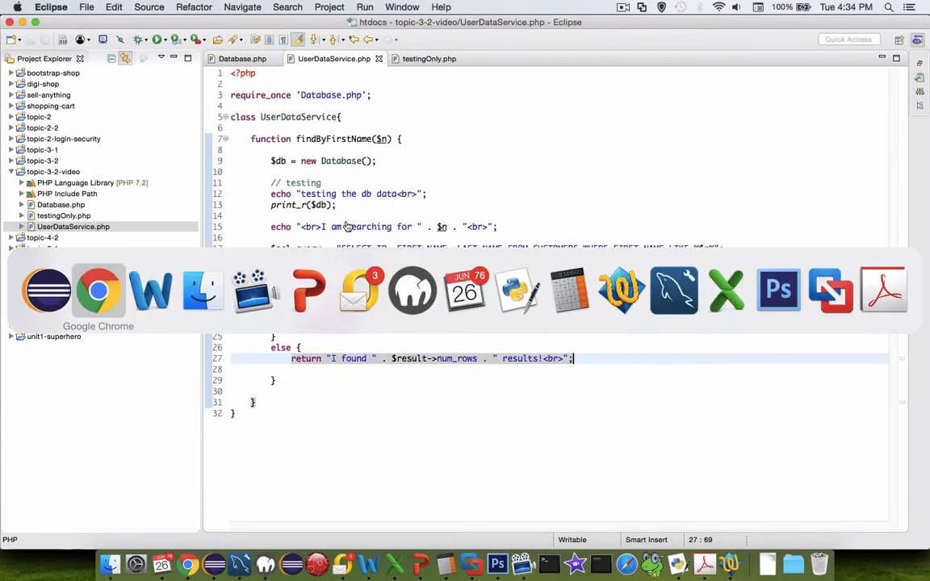
- Reload testingOnly.php and highlight the 'Trying to get property of non-object' notice
{"action": "left_click", "coordinate": [98, 290]}
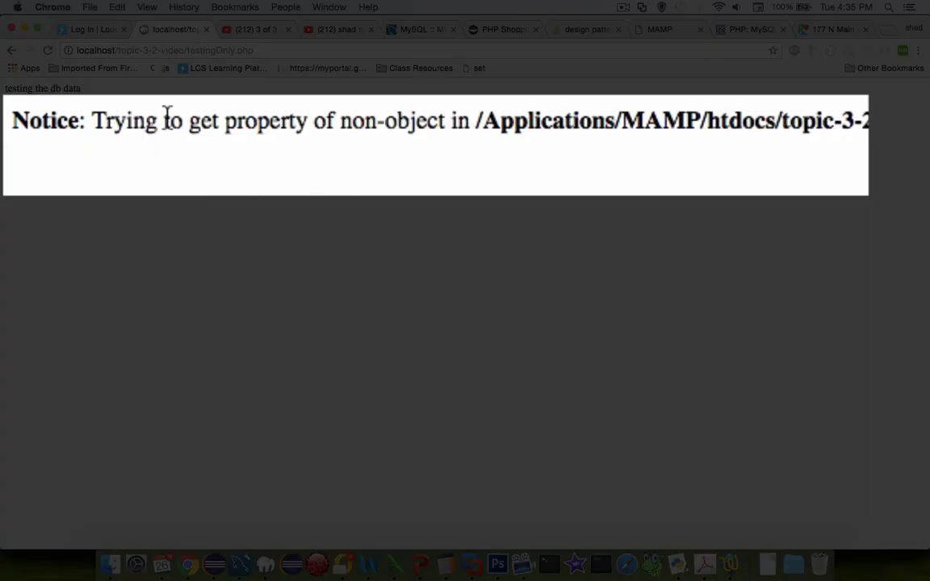
{"action": "left_click_drag", "start_coordinate": [164, 119], "coordinate": [476, 119]}
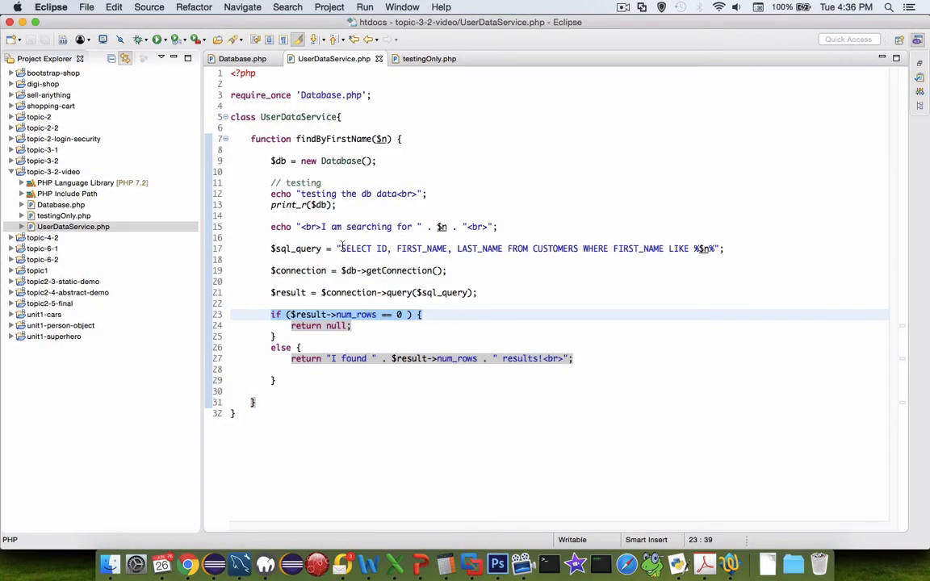
- Place the cursor at the LIKE pattern to quote %$n% in $sql_query
{"action": "left_click", "coordinate": [662, 249]}
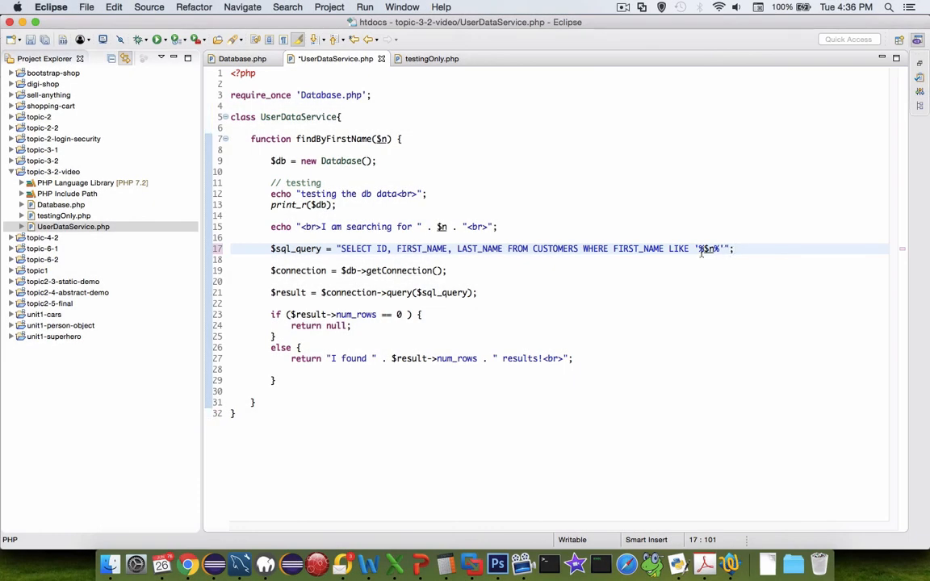
{"action": "mouse_move", "coordinate": [726, 265]}
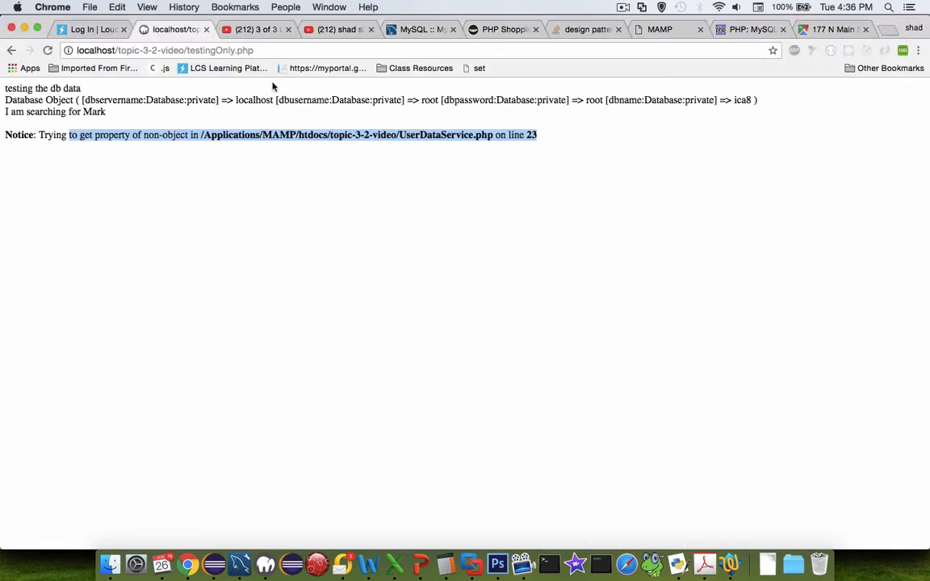
- Reload testingOnly.php, which still shows the non-object notice on line 23
{"action": "left_click", "coordinate": [48, 50]}
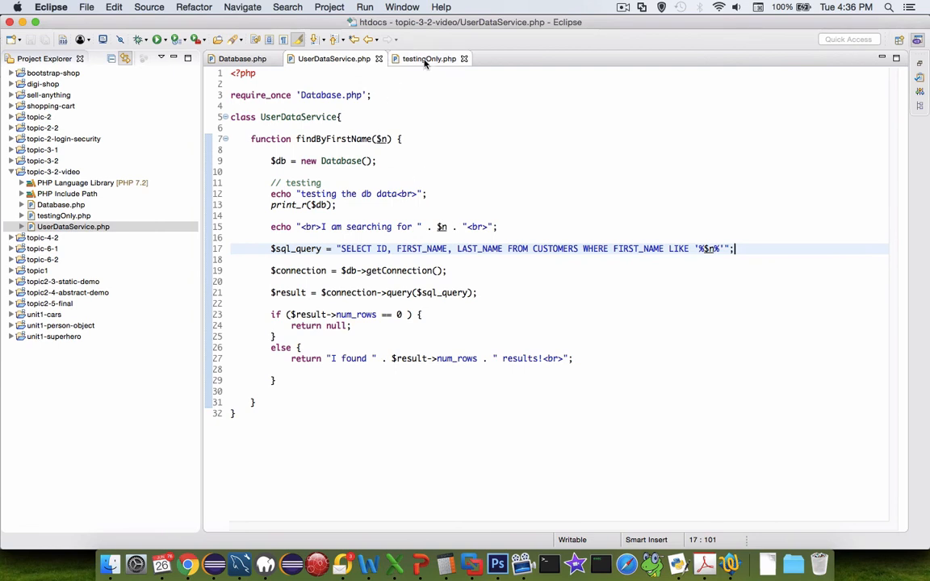
- Change the findByFirstName search term in testingOnly.php from 'Mark' to 'a'
{"action": "left_click", "coordinate": [429, 58]}
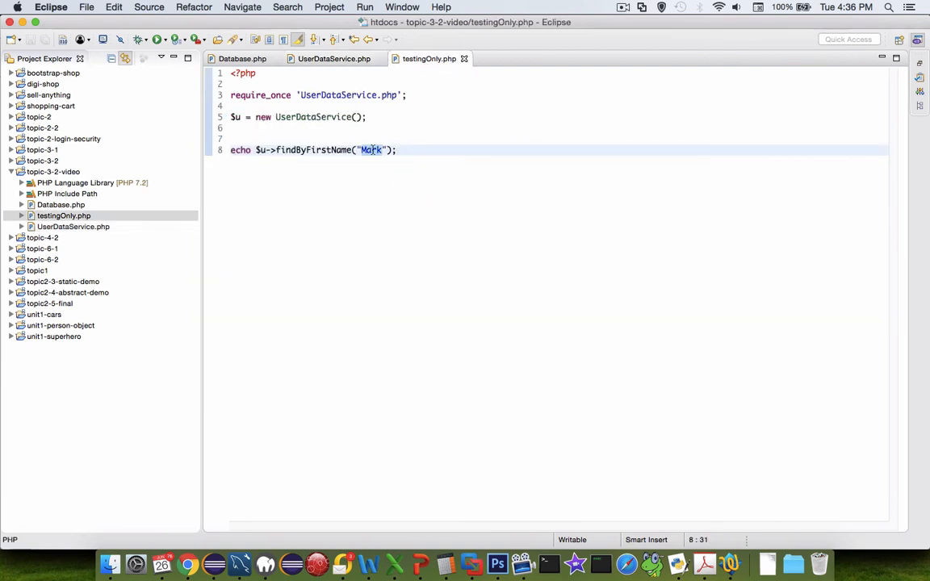
{"action": "type", "text": "a"}
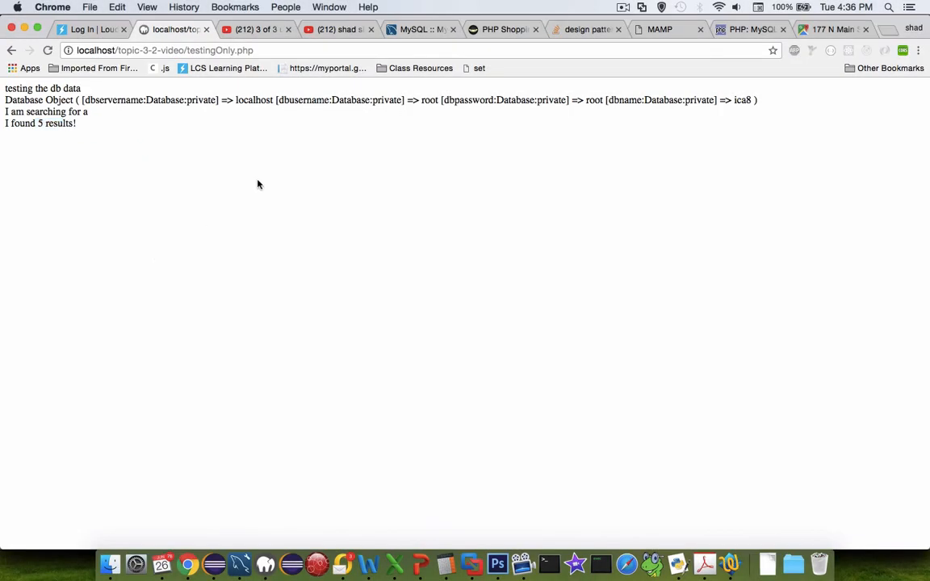
{"action": "mouse_move", "coordinate": [258, 193]}
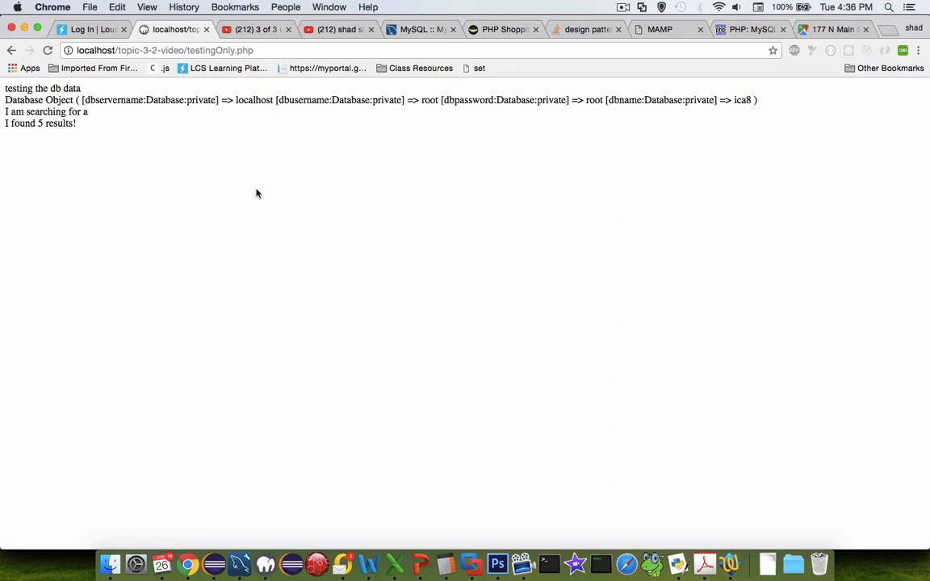
{"action": "mouse_move", "coordinate": [385, 136]}
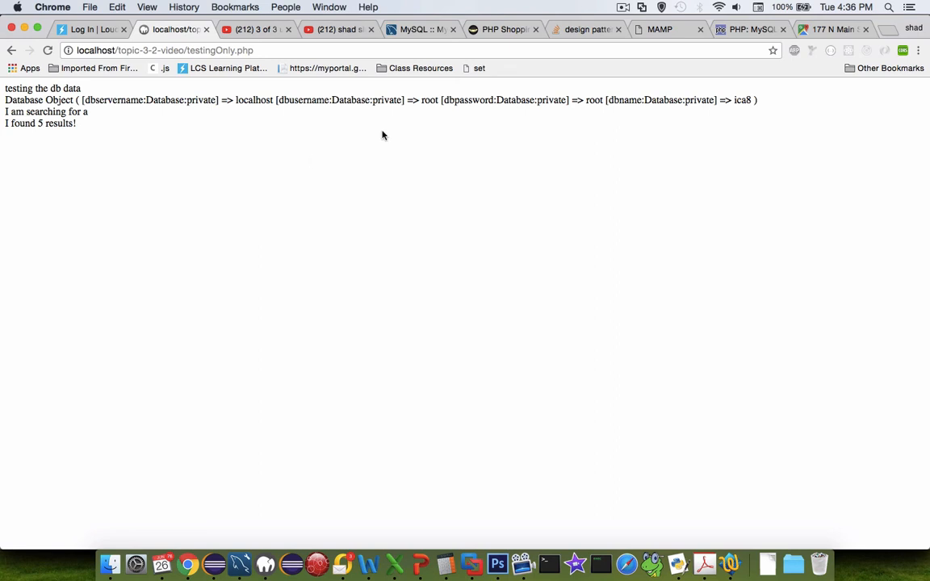